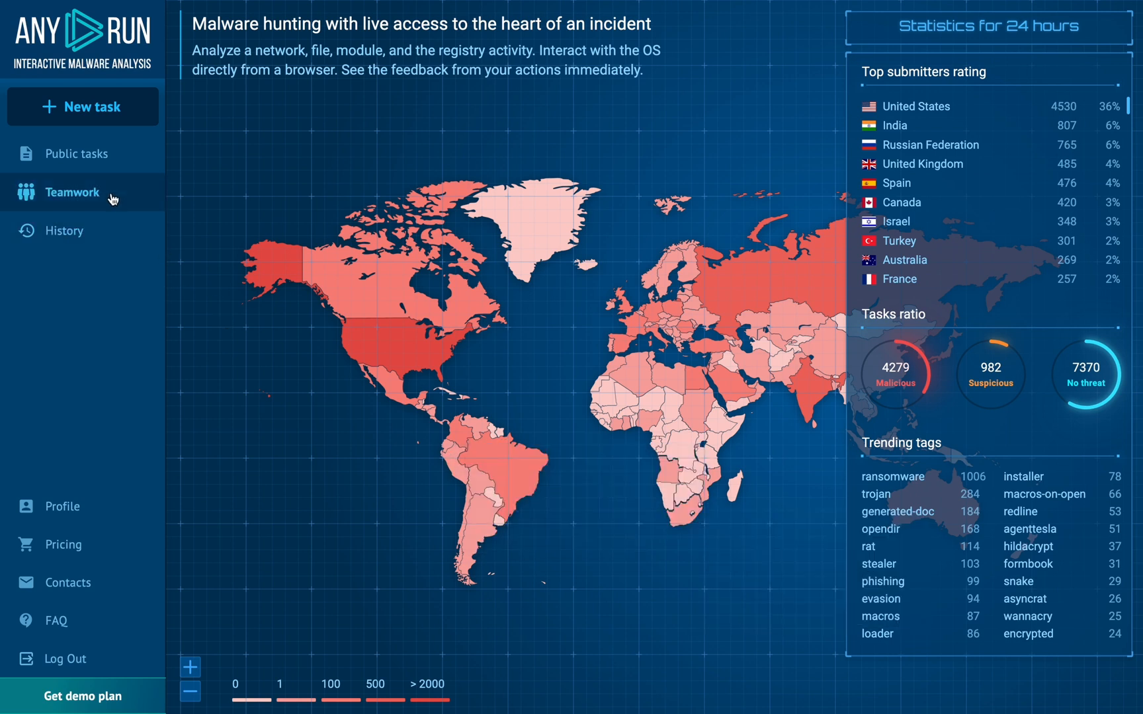
- Request contact about forming your own Enterprise team from the Teamwork page
{"action": "left_click", "coordinate": [72, 193]}
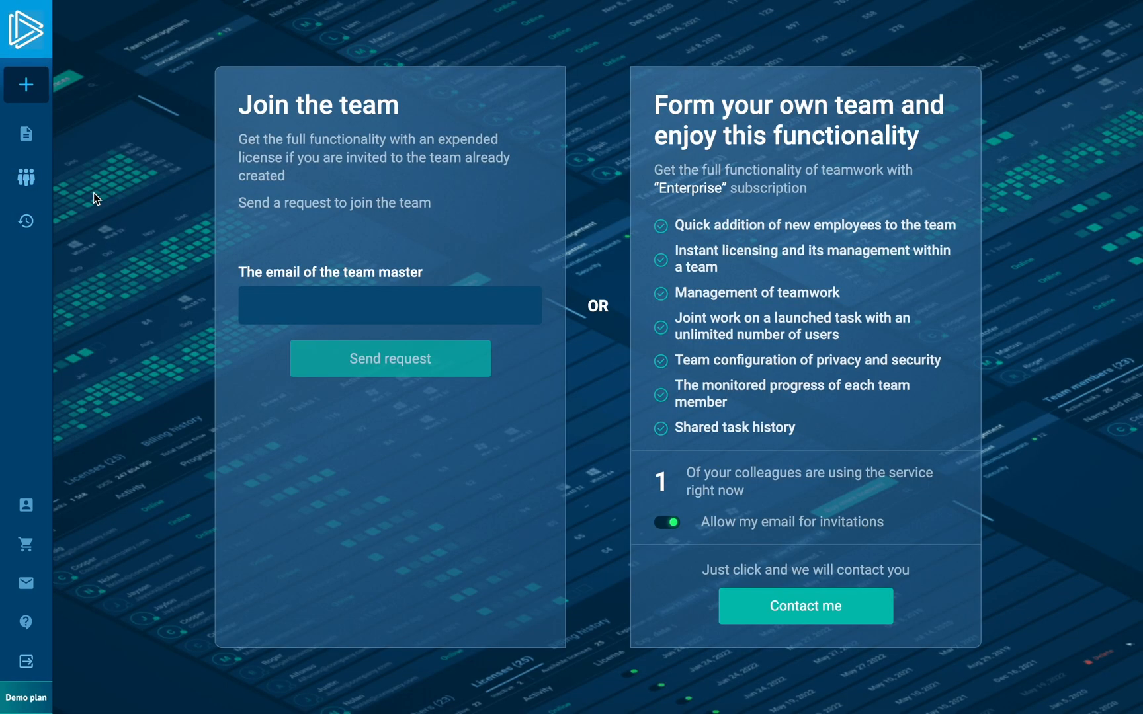
{"action": "mouse_move", "coordinate": [313, 485]}
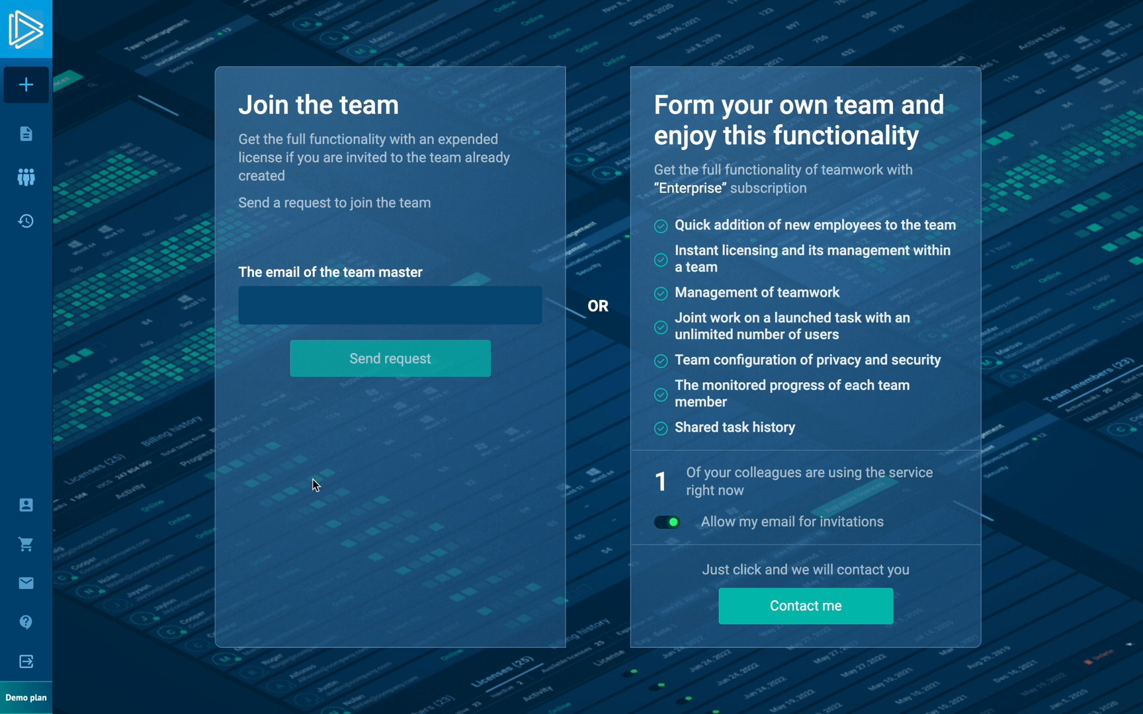
{"action": "mouse_move", "coordinate": [618, 545]}
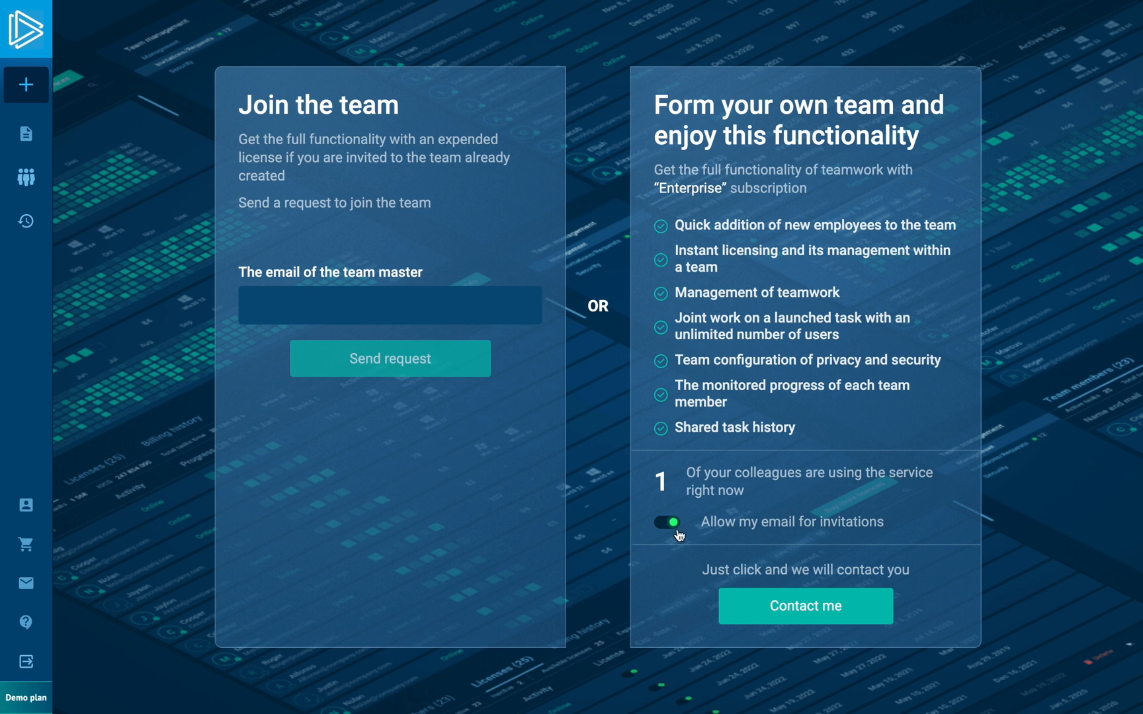
{"action": "mouse_move", "coordinate": [734, 531]}
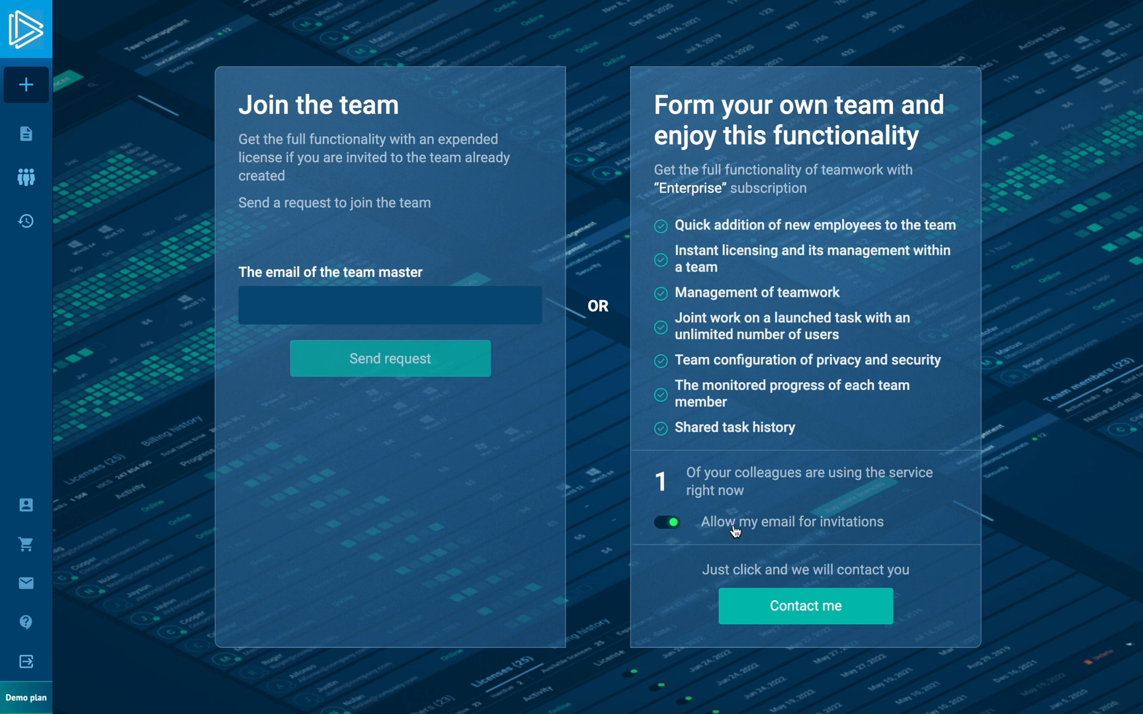
{"action": "mouse_move", "coordinate": [804, 606]}
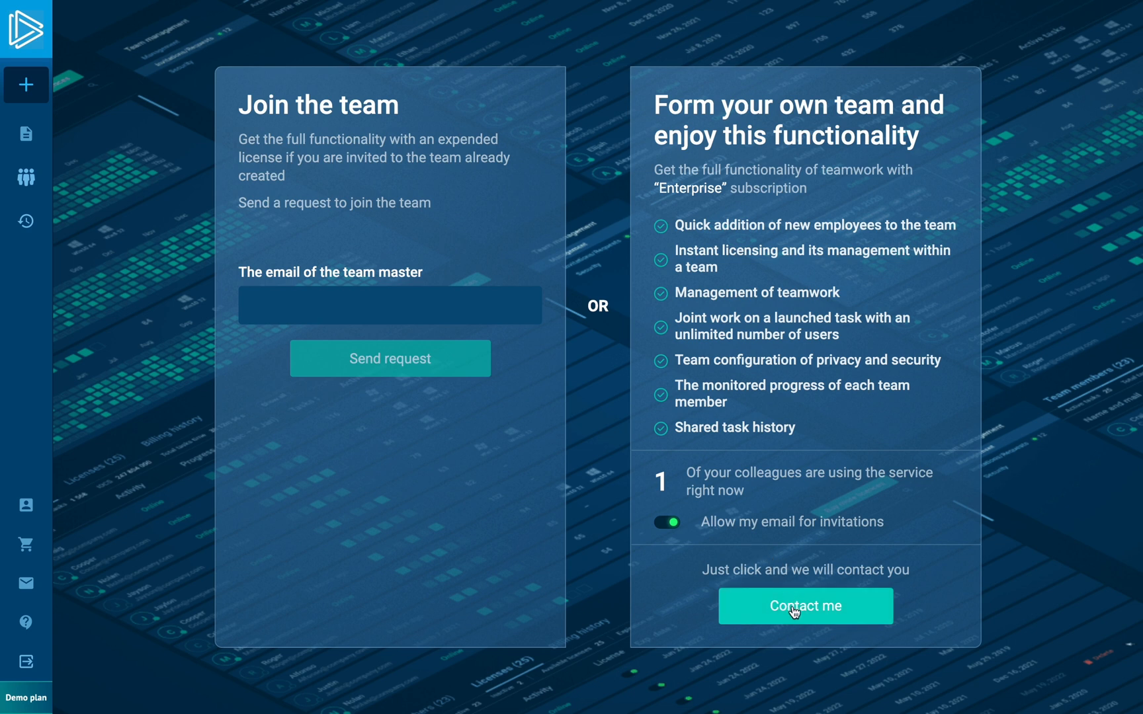
{"action": "left_click", "coordinate": [805, 605]}
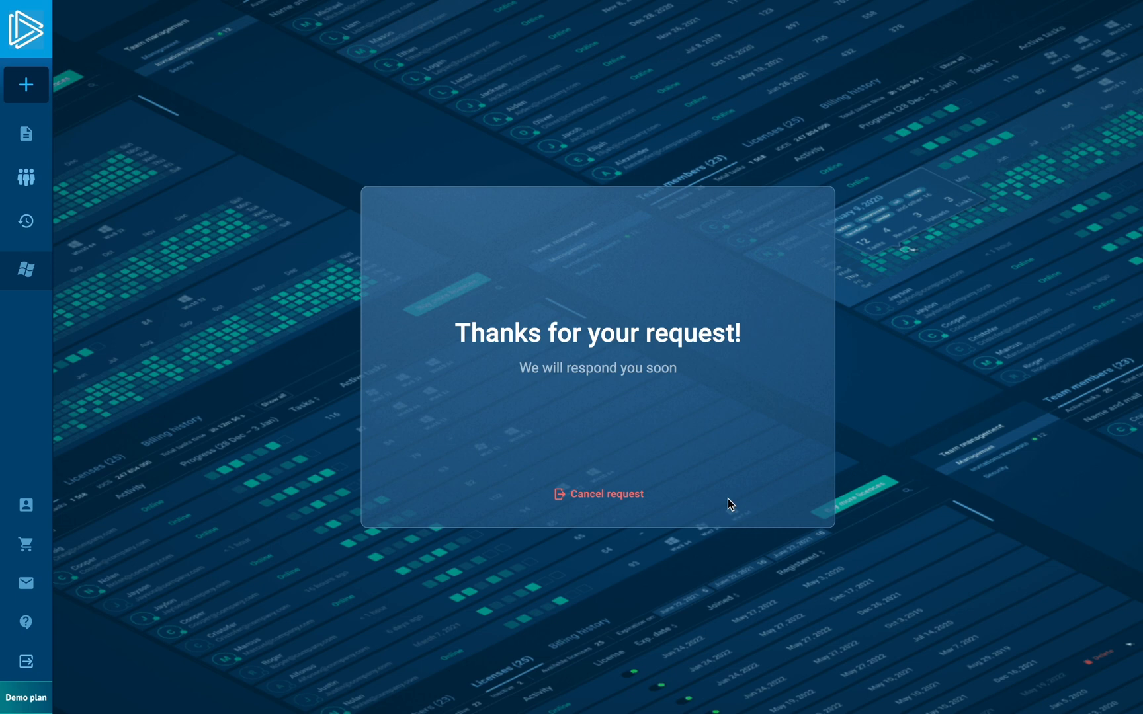
- Open Team members and expand the yearly activity calendars for all members
{"action": "left_click", "coordinate": [603, 494]}
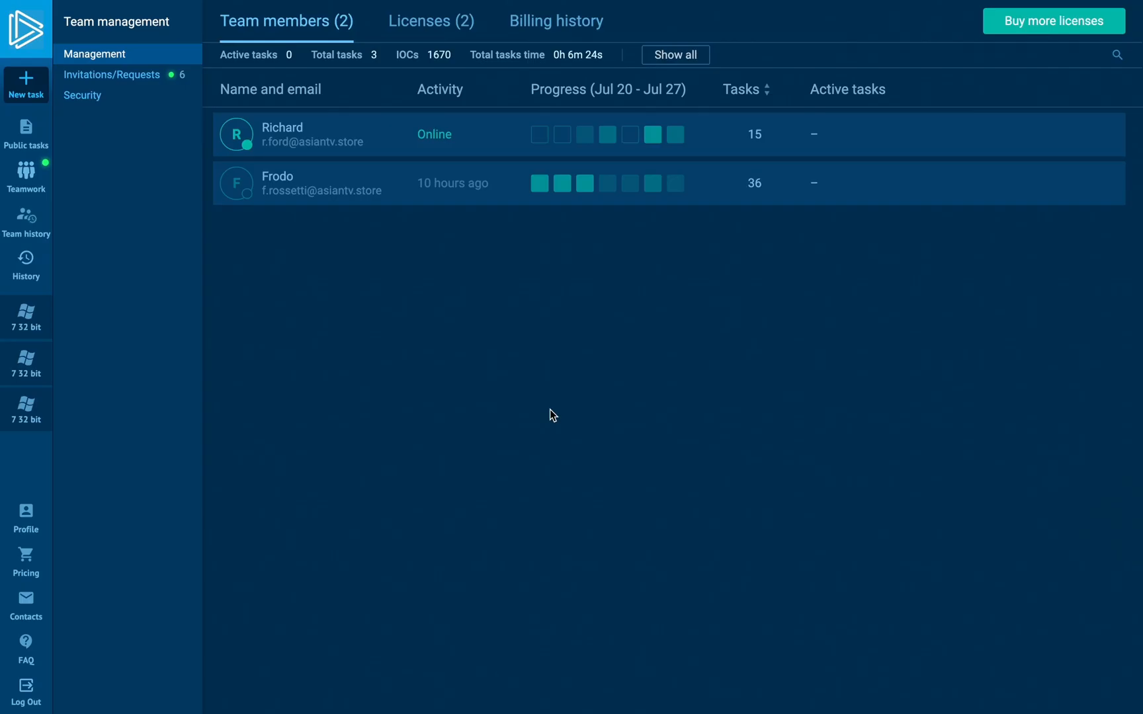
{"action": "mouse_move", "coordinate": [128, 171]}
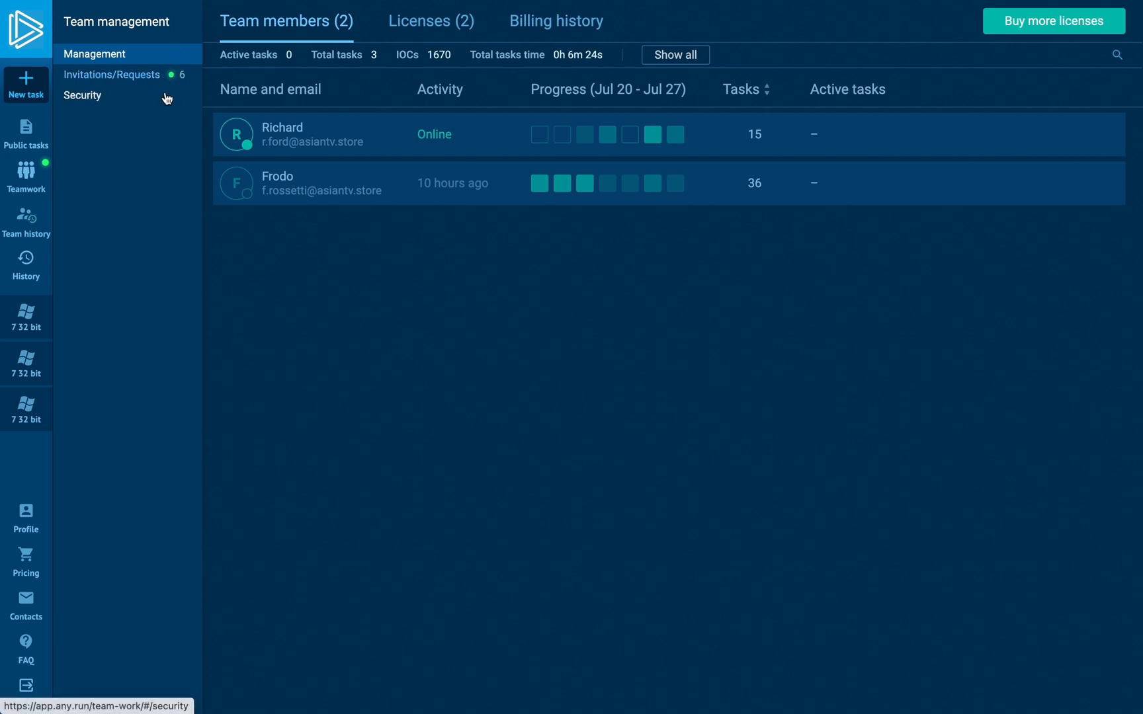
{"action": "mouse_move", "coordinate": [183, 120]}
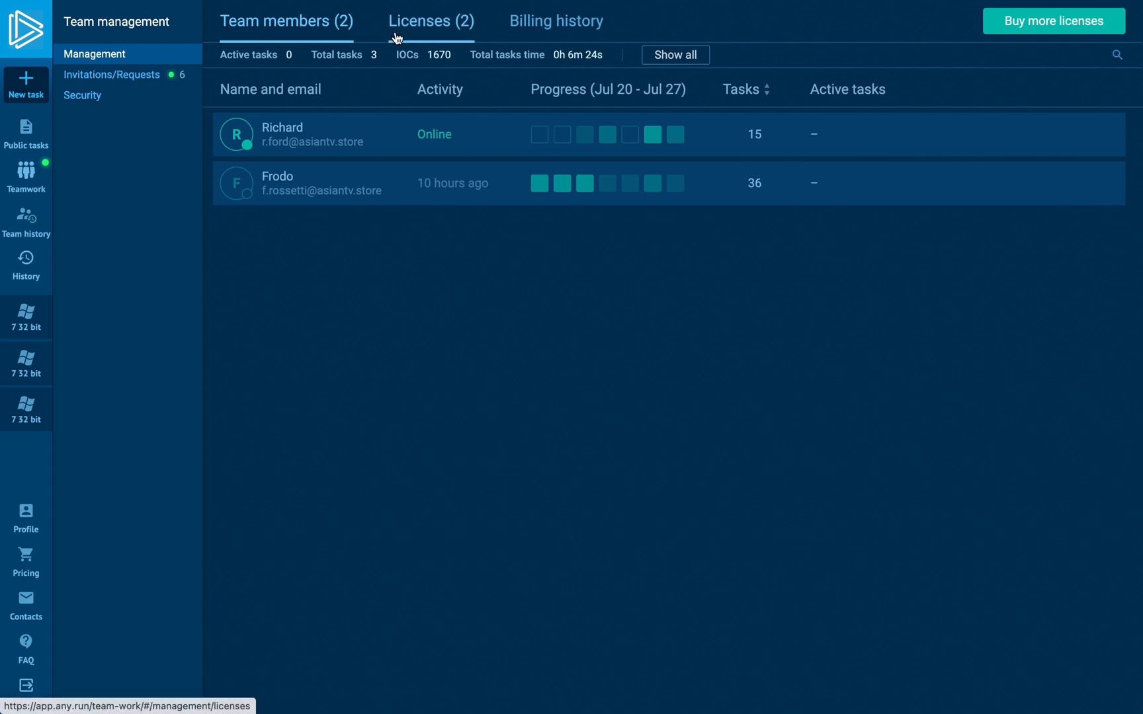
{"action": "mouse_move", "coordinate": [556, 25]}
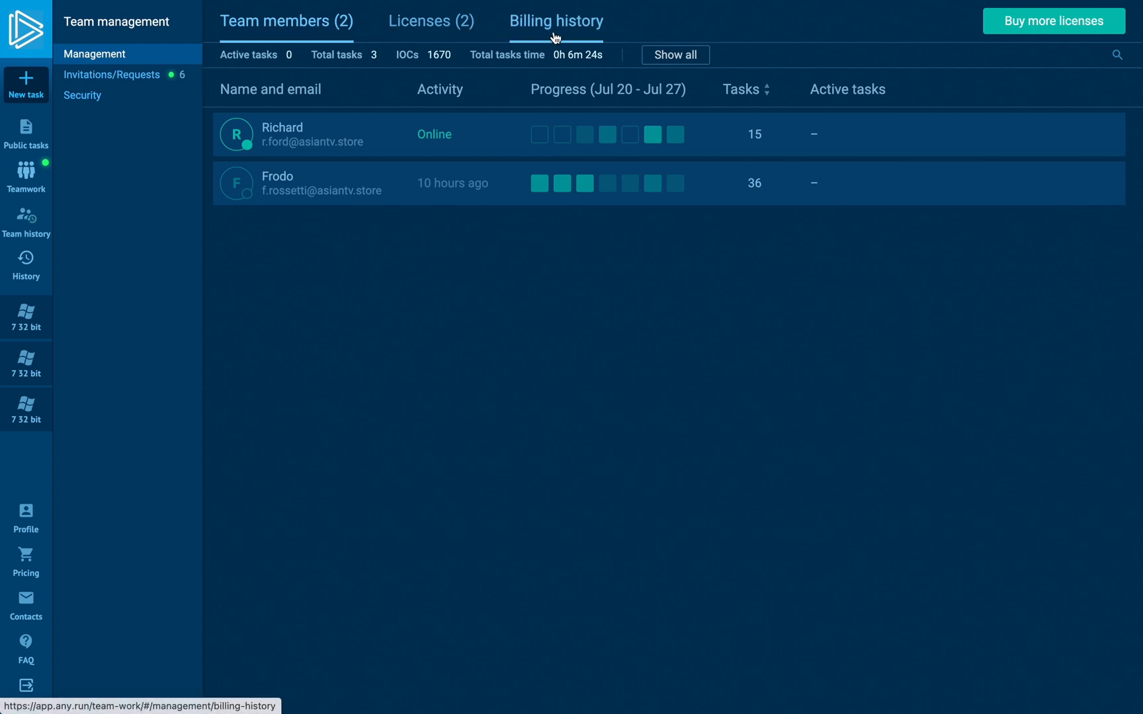
{"action": "mouse_move", "coordinate": [763, 65]}
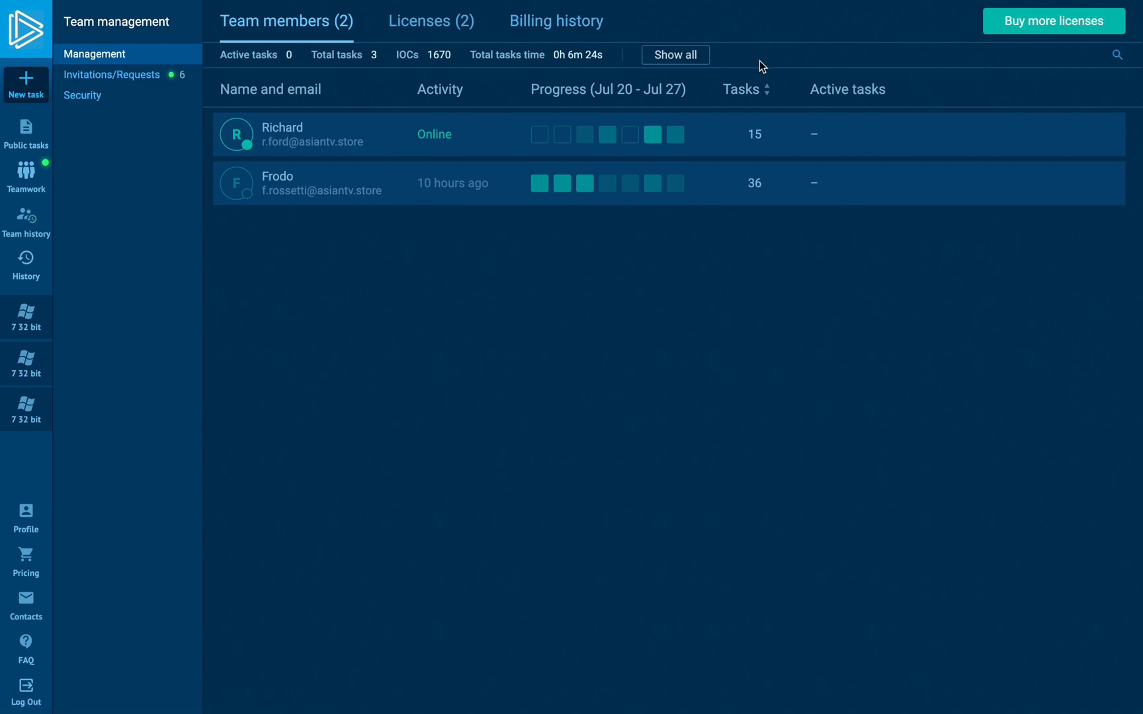
{"action": "mouse_move", "coordinate": [295, 83]}
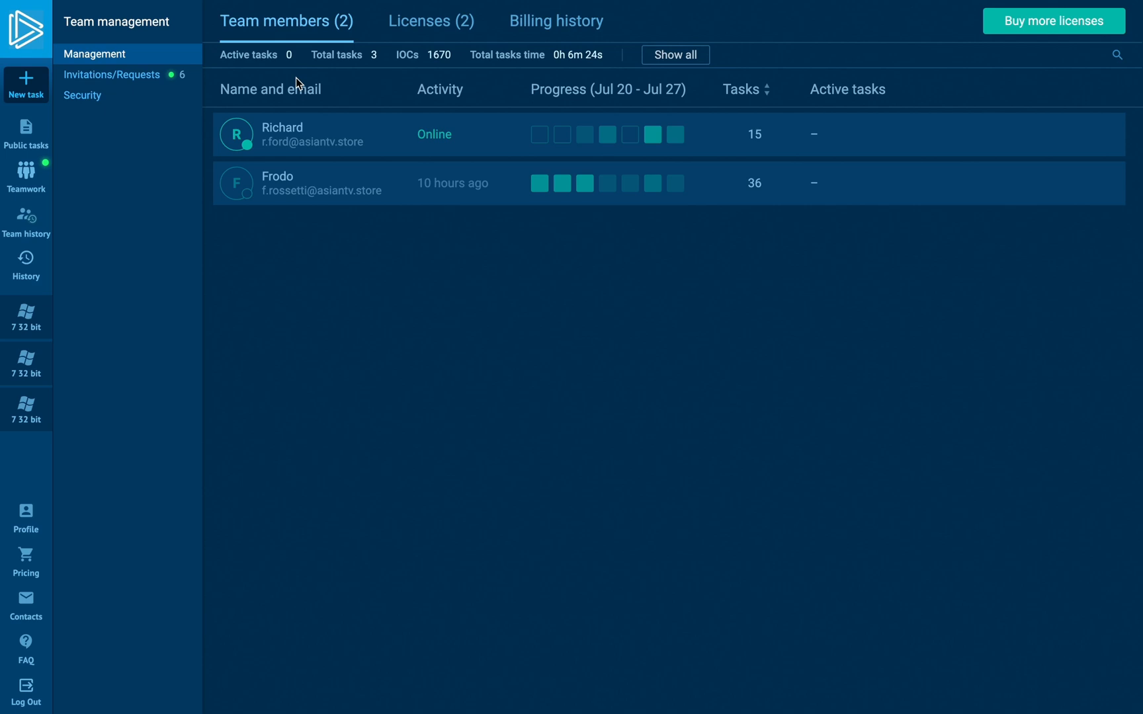
{"action": "mouse_move", "coordinate": [361, 69]}
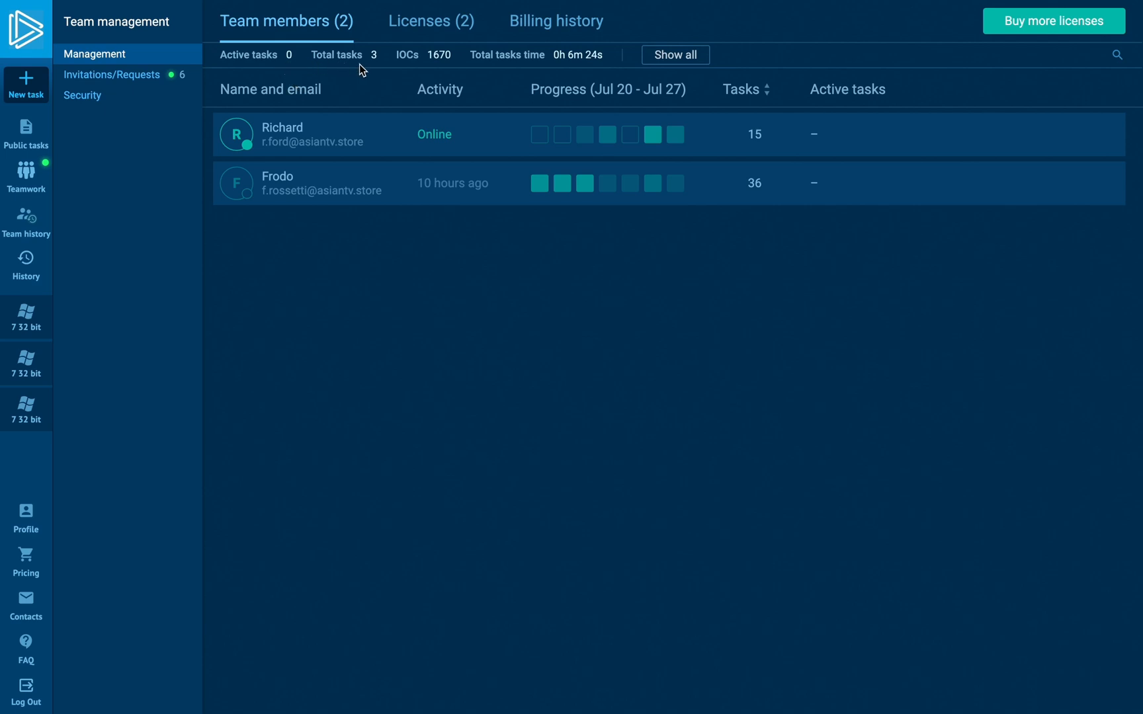
{"action": "mouse_move", "coordinate": [515, 65]}
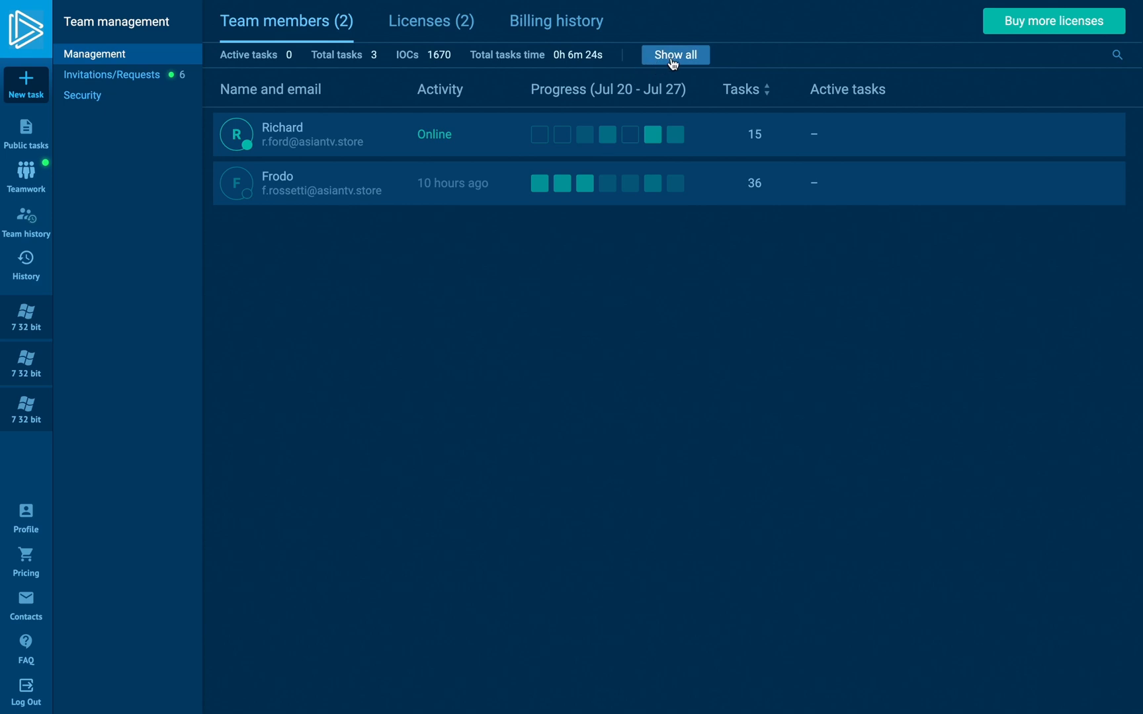
{"action": "left_click", "coordinate": [674, 55]}
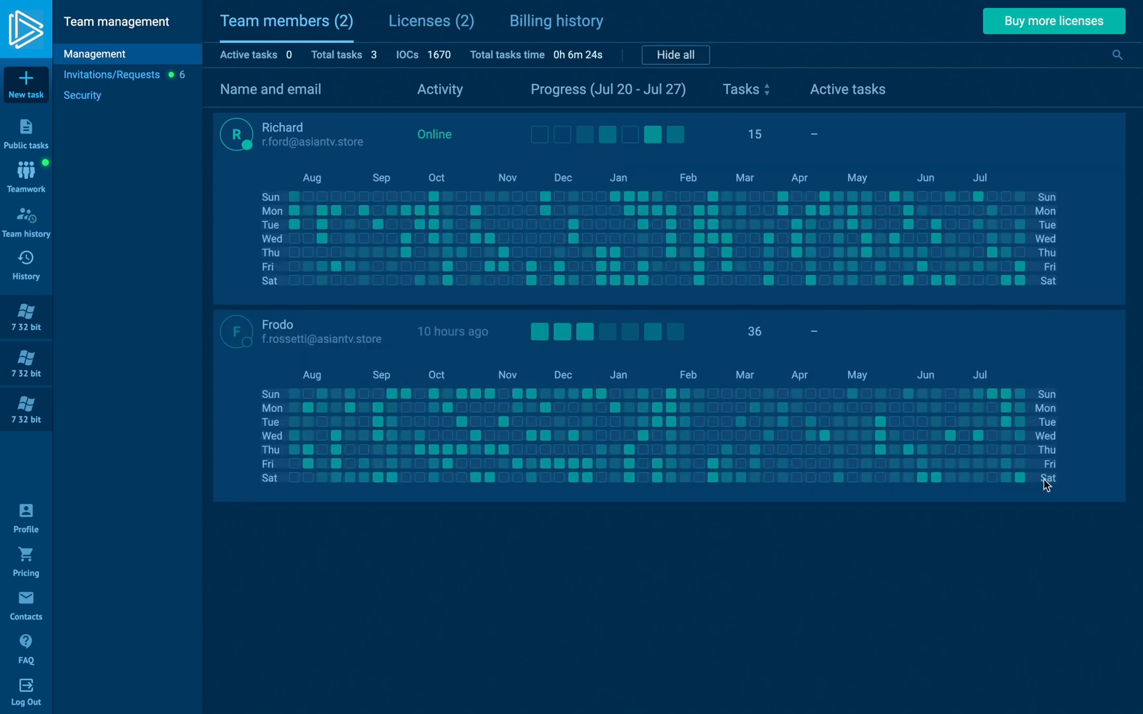
{"action": "mouse_move", "coordinate": [729, 31]}
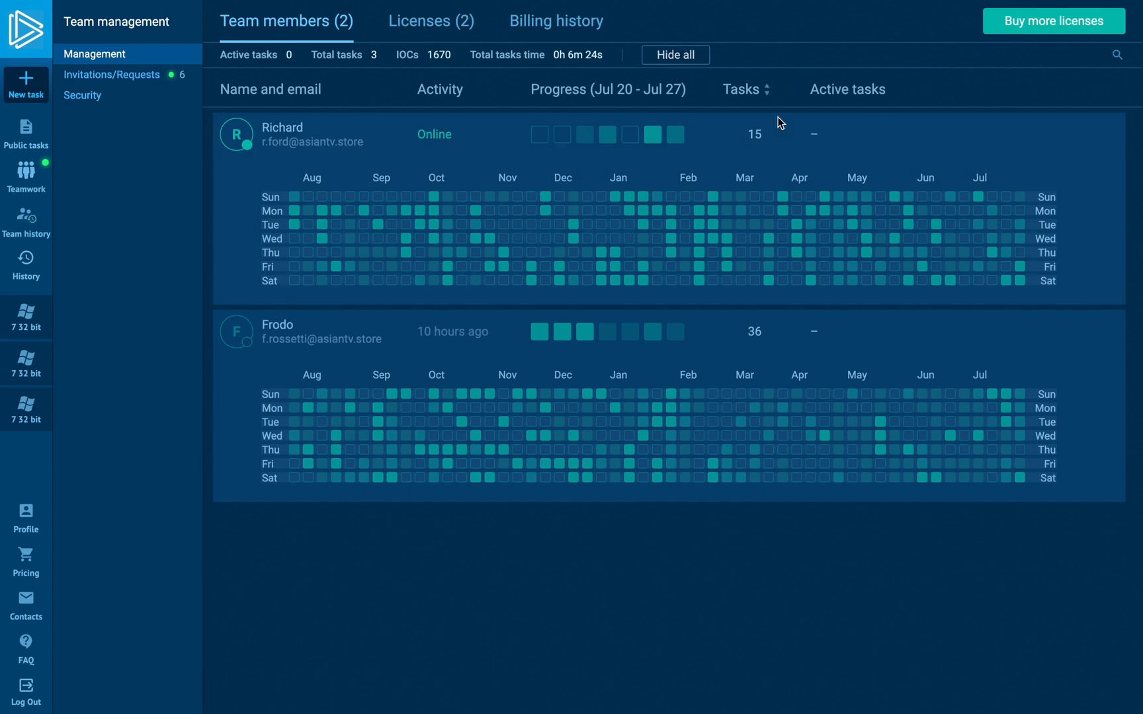
{"action": "mouse_move", "coordinate": [821, 143]}
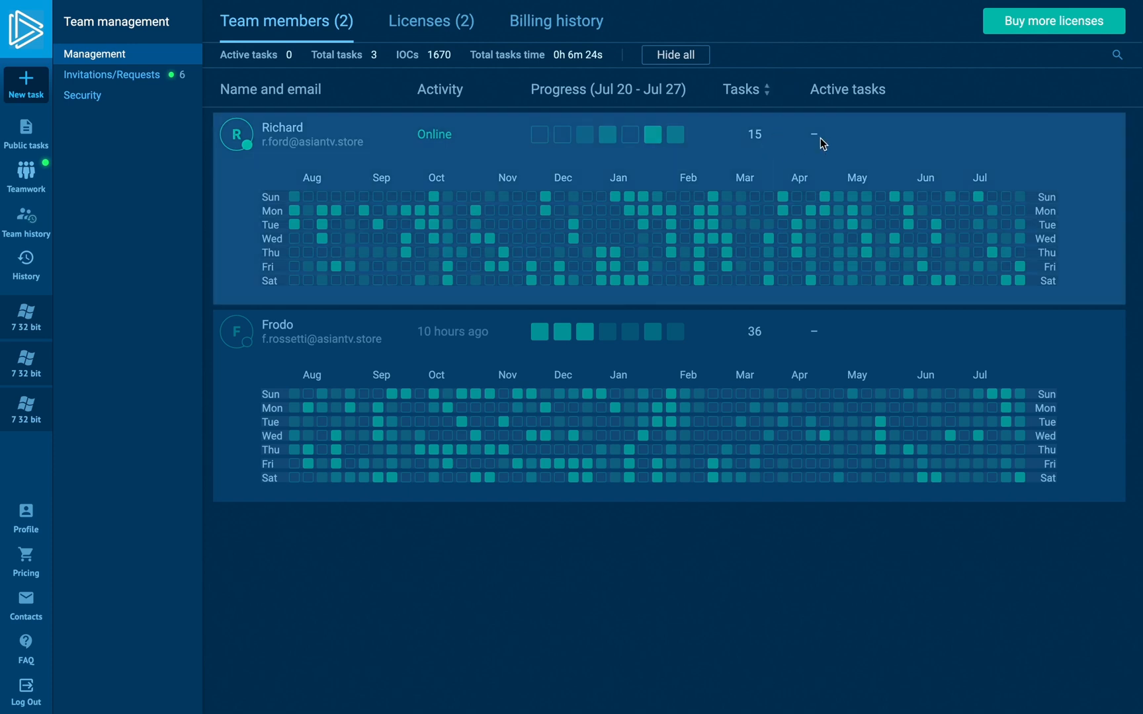
{"action": "mouse_move", "coordinate": [481, 6]}
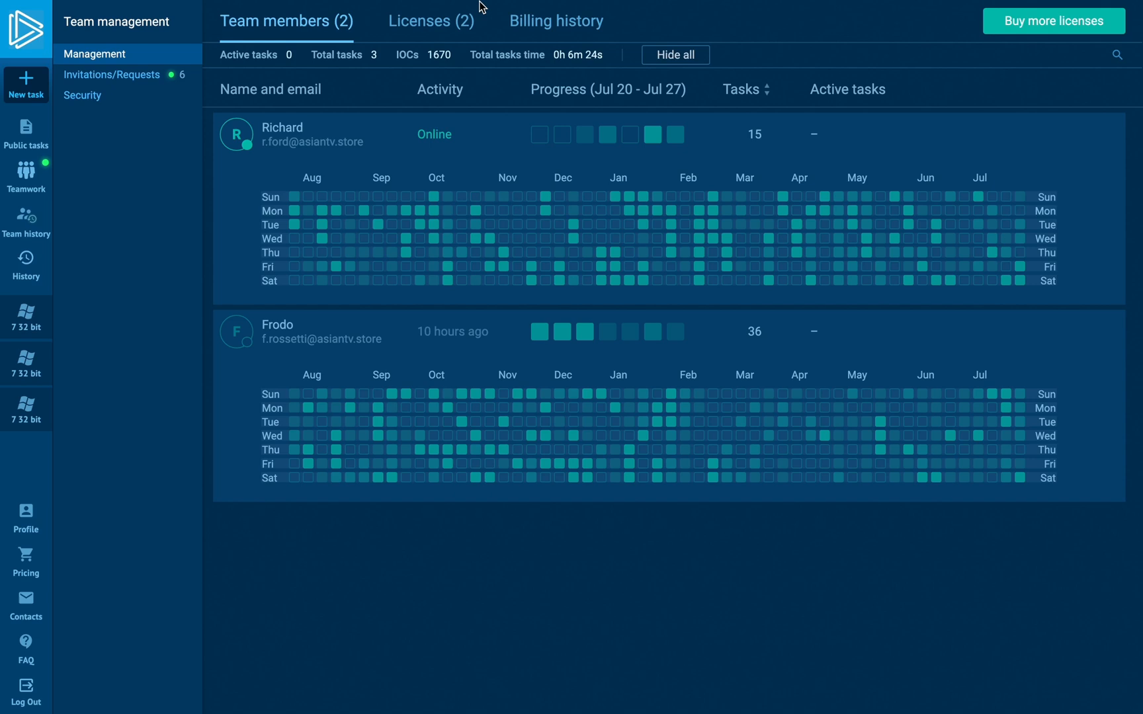
- Review the licenses overview, then view the four past Enterprise subscription charges
{"action": "left_click", "coordinate": [430, 21]}
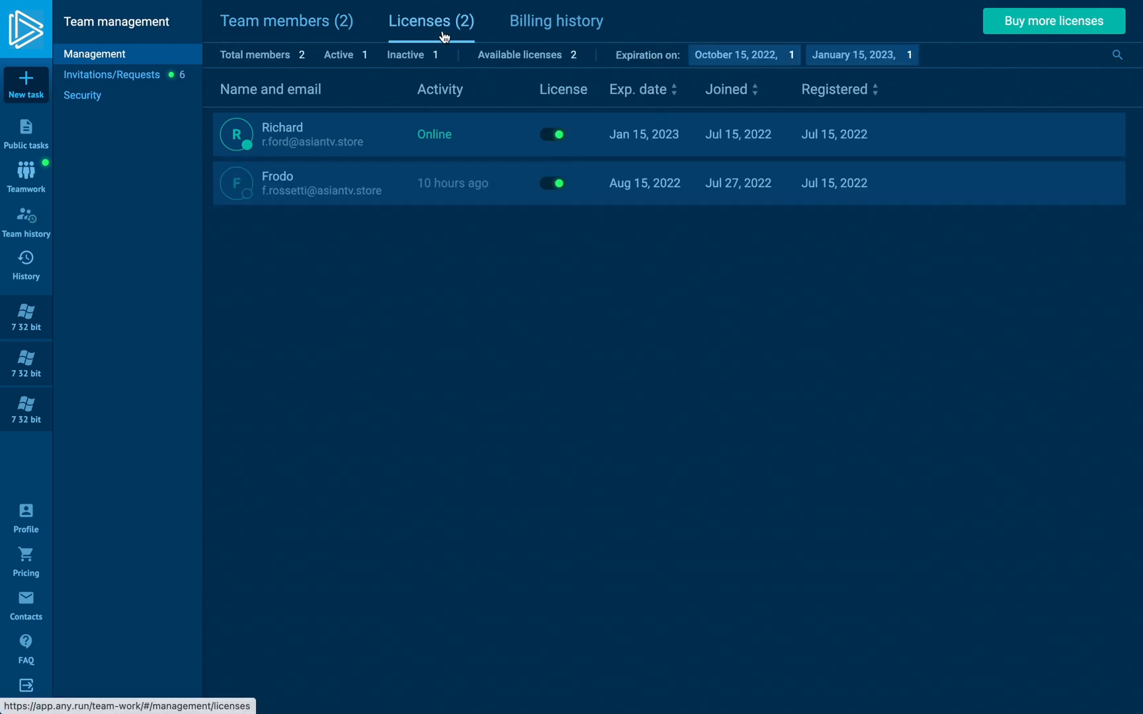
{"action": "mouse_move", "coordinate": [624, 102]}
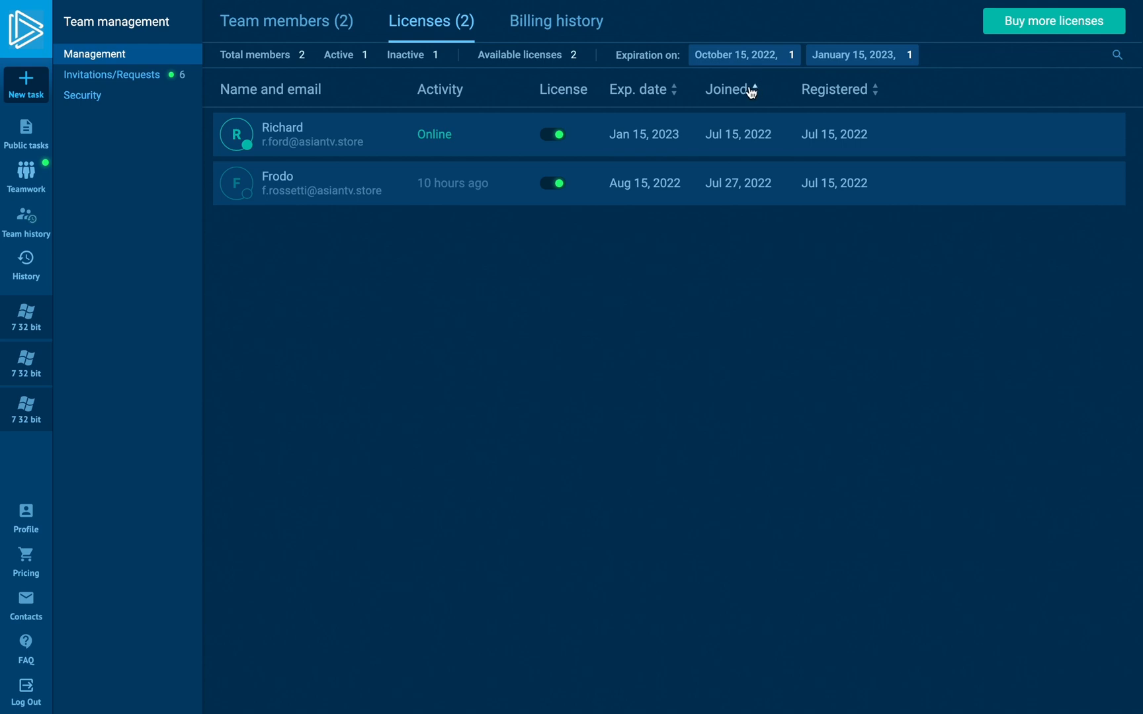
{"action": "mouse_move", "coordinate": [851, 65]}
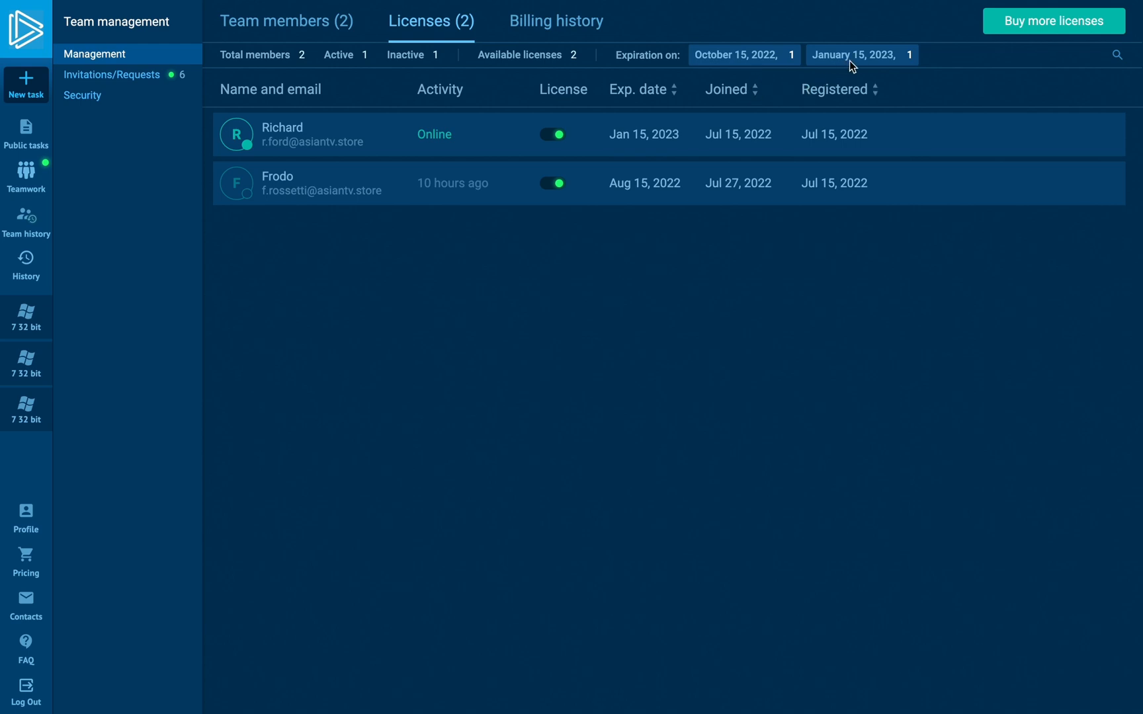
{"action": "left_click", "coordinate": [556, 21]}
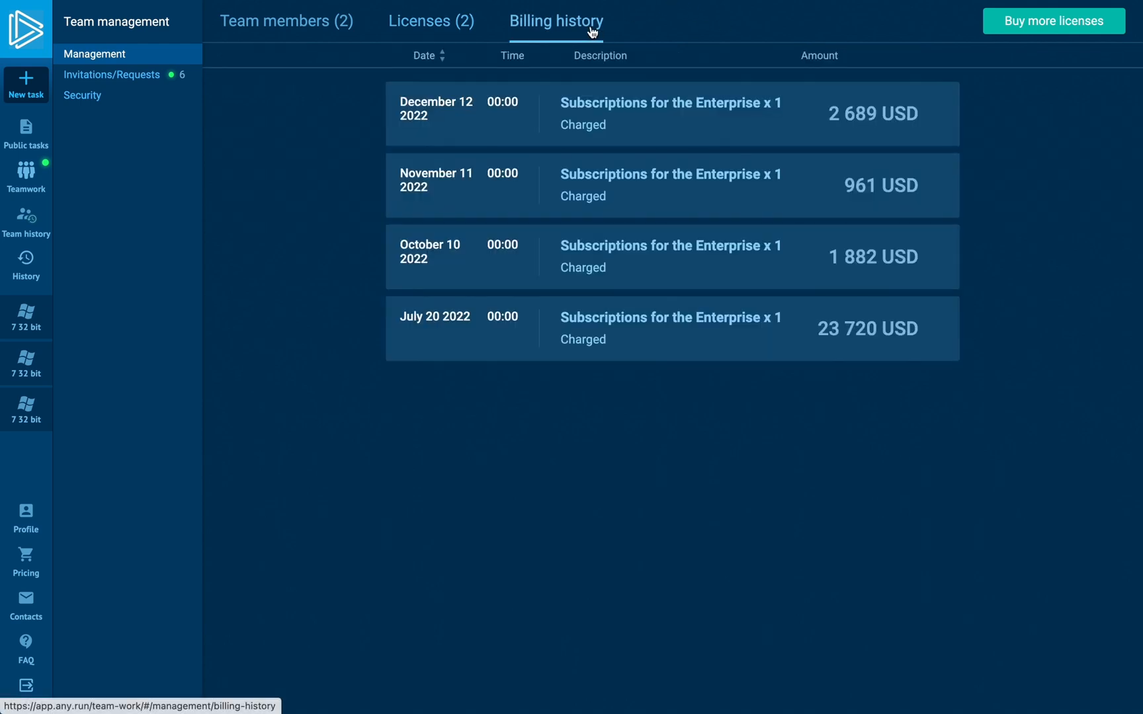
{"action": "mouse_move", "coordinate": [794, 97]}
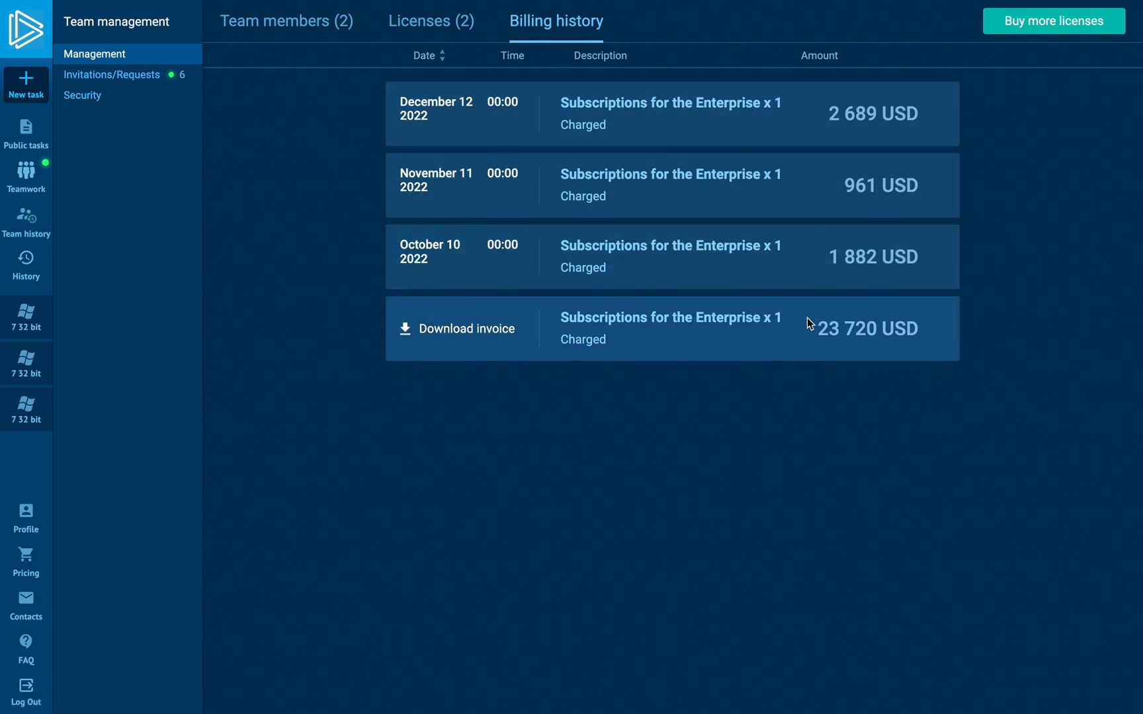
{"action": "mouse_move", "coordinate": [158, 80]}
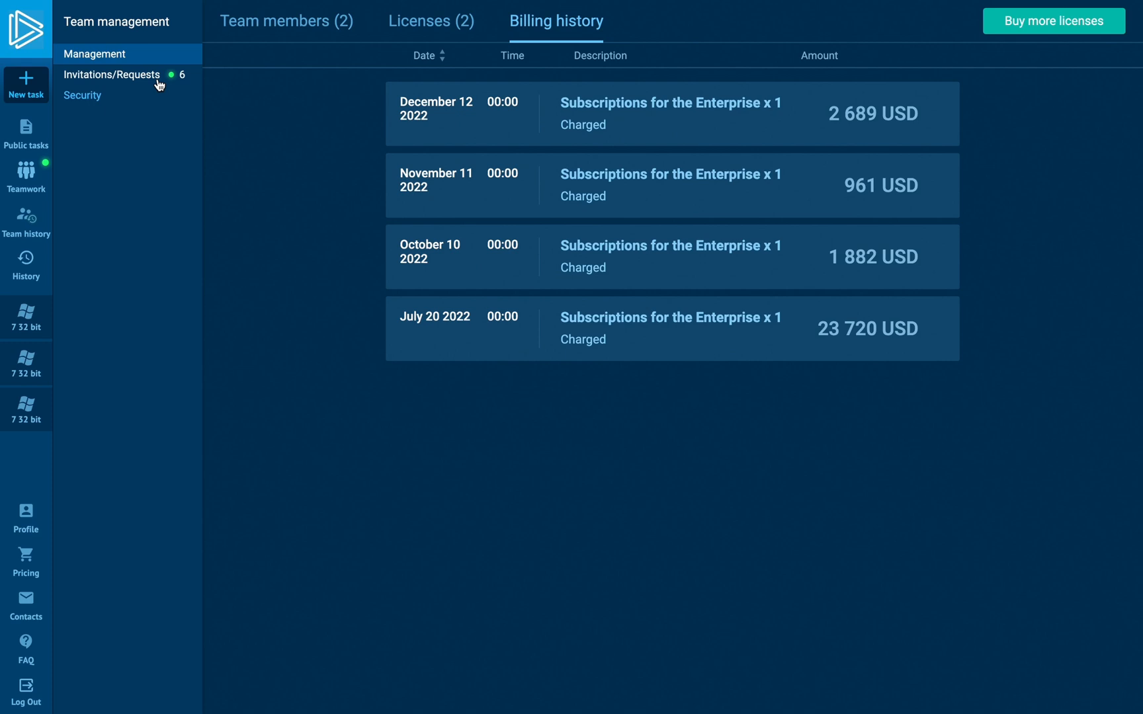
- Open Invitations/Requests to see the three pending Want to join requests
{"action": "left_click", "coordinate": [112, 74]}
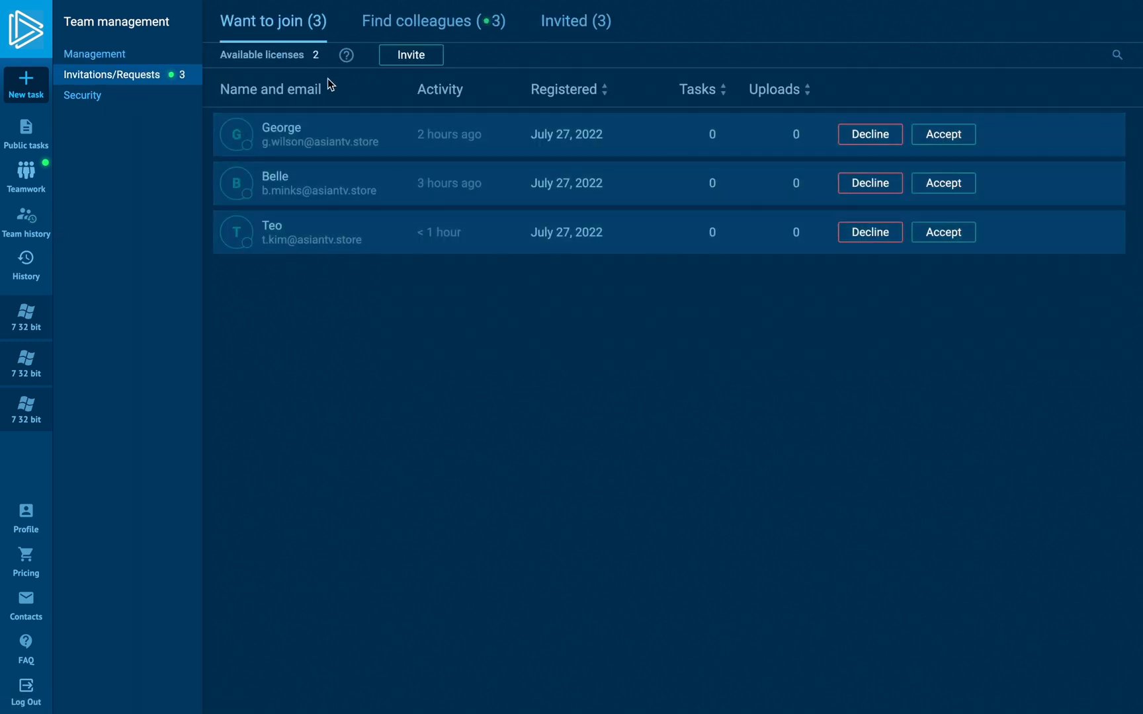
{"action": "mouse_move", "coordinate": [357, 179]}
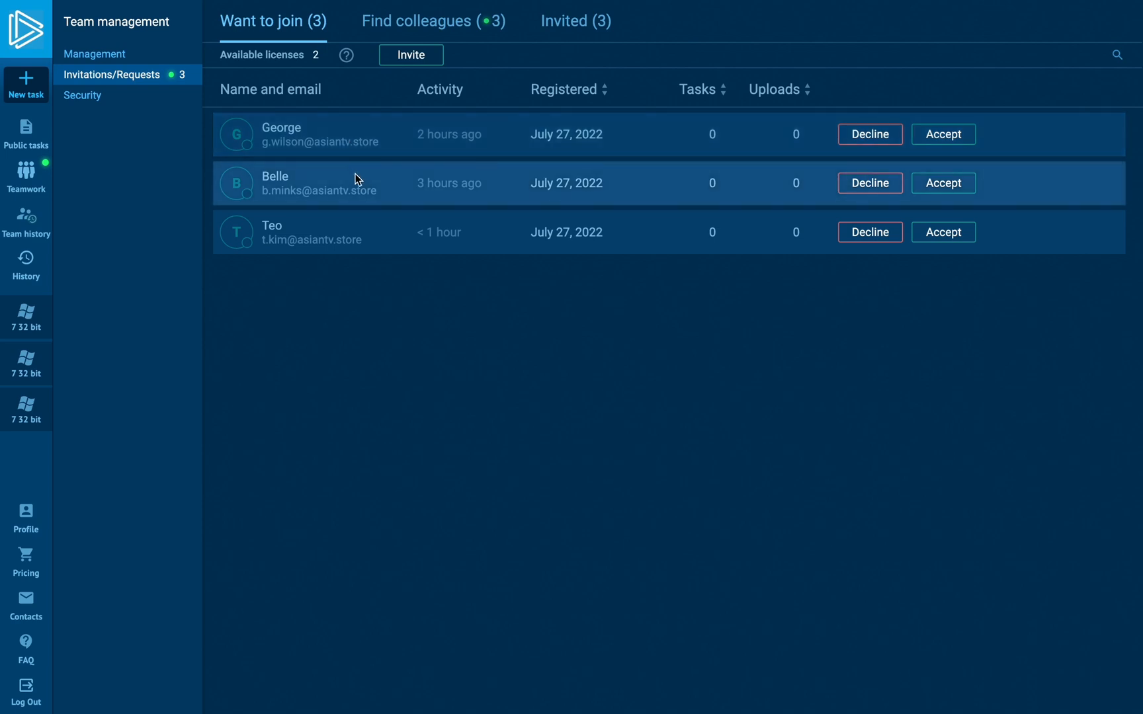
{"action": "mouse_move", "coordinate": [425, 248]}
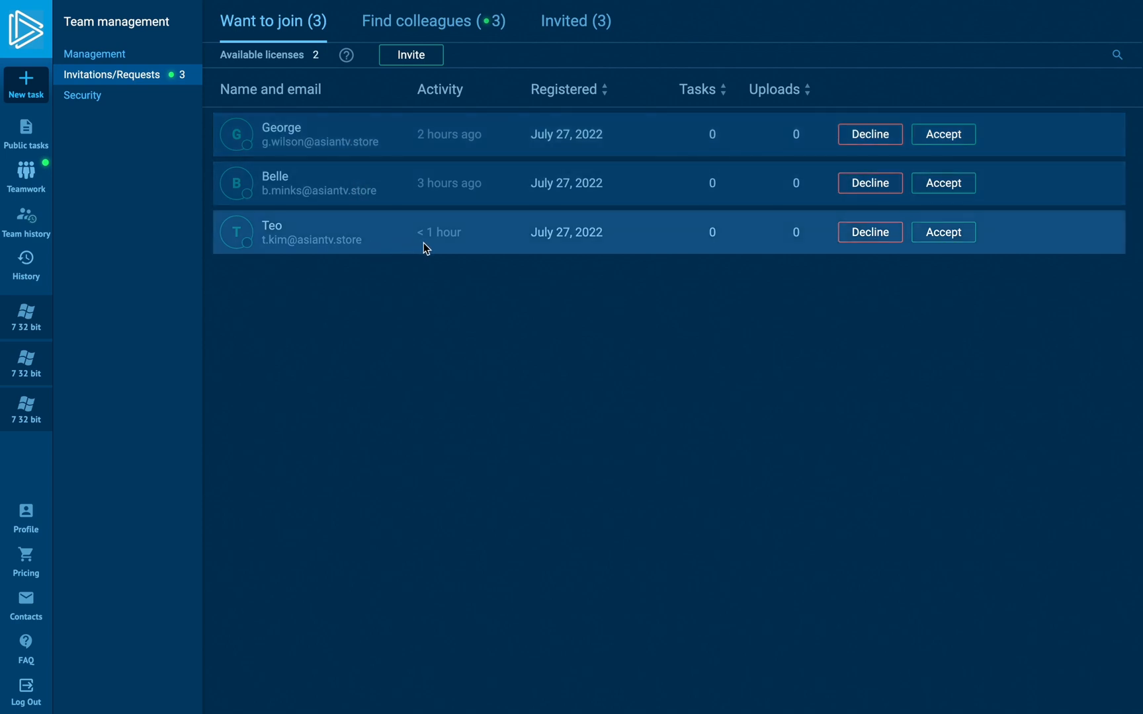
{"action": "mouse_move", "coordinate": [491, 271]}
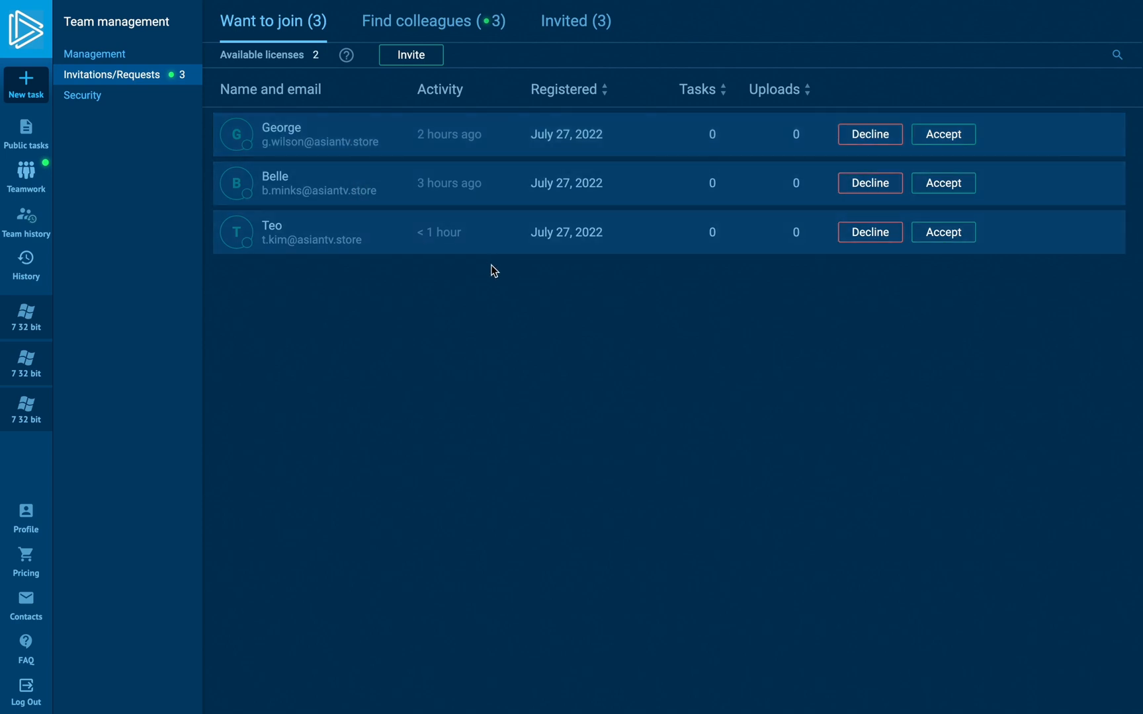
{"action": "mouse_move", "coordinate": [347, 55]}
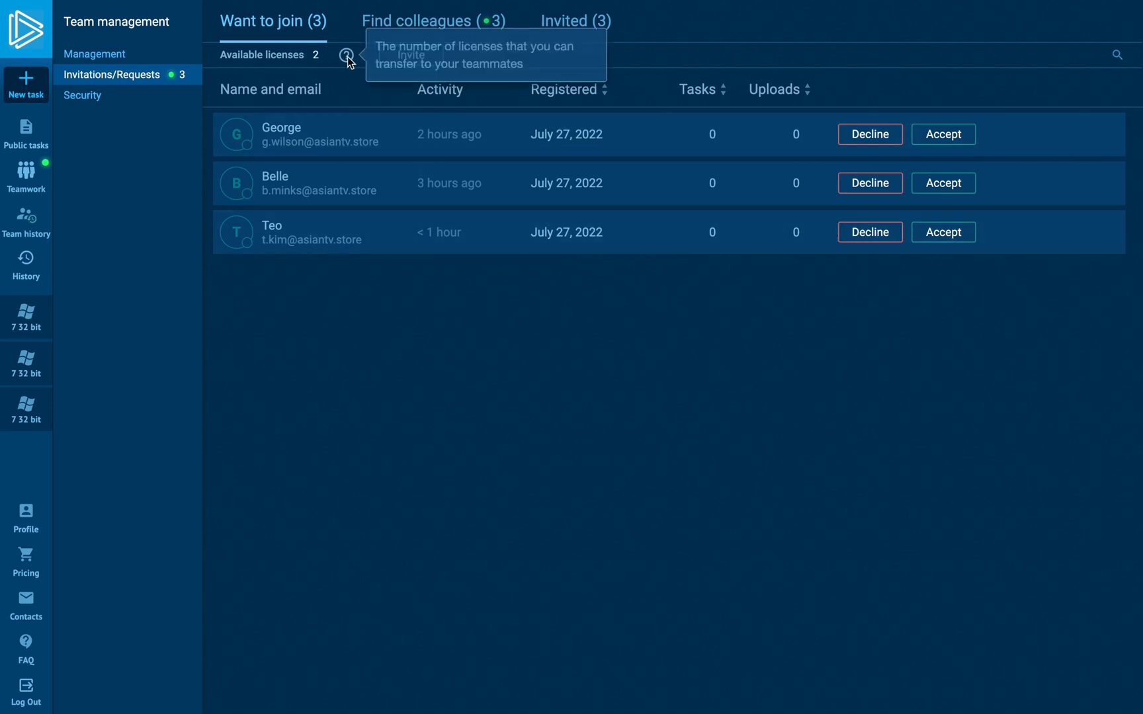
{"action": "mouse_move", "coordinate": [364, 89]}
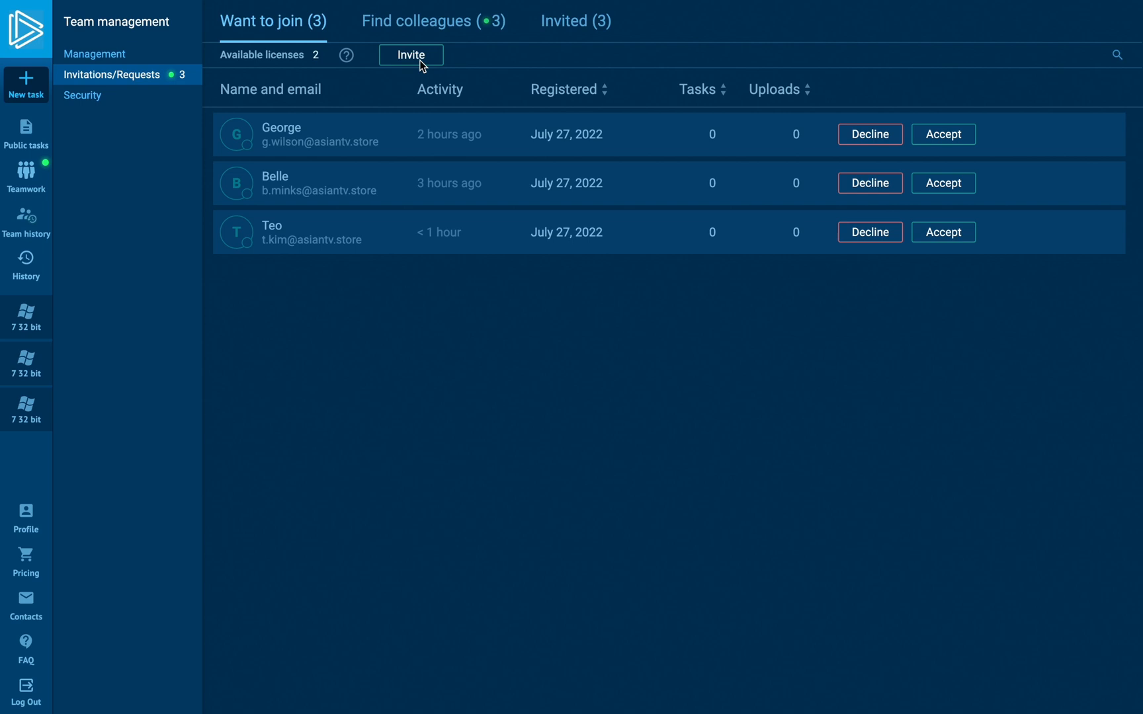
{"action": "left_click", "coordinate": [409, 55]}
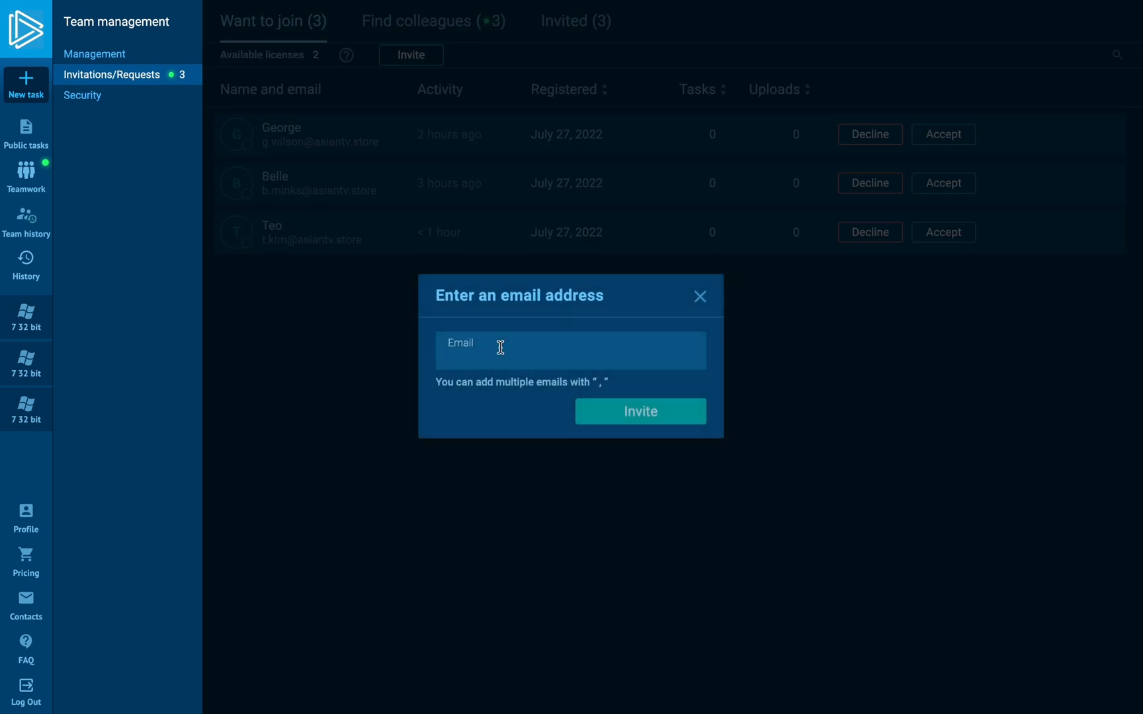
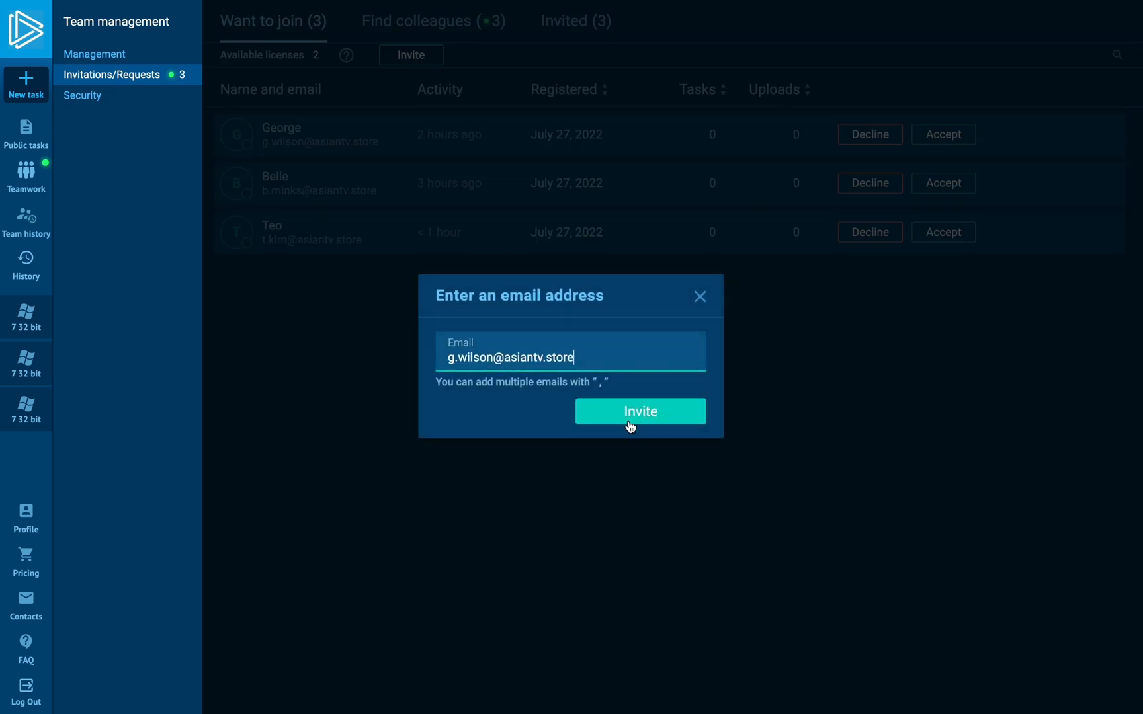
{"action": "left_click", "coordinate": [639, 412]}
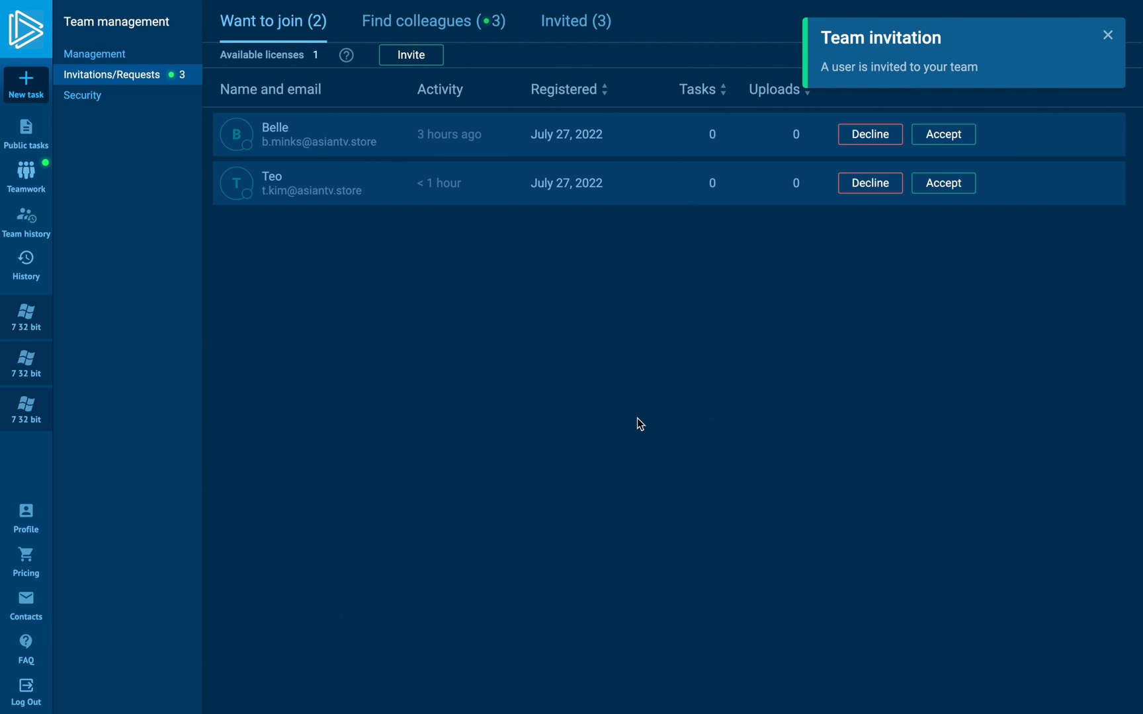
{"action": "mouse_move", "coordinate": [543, 277]}
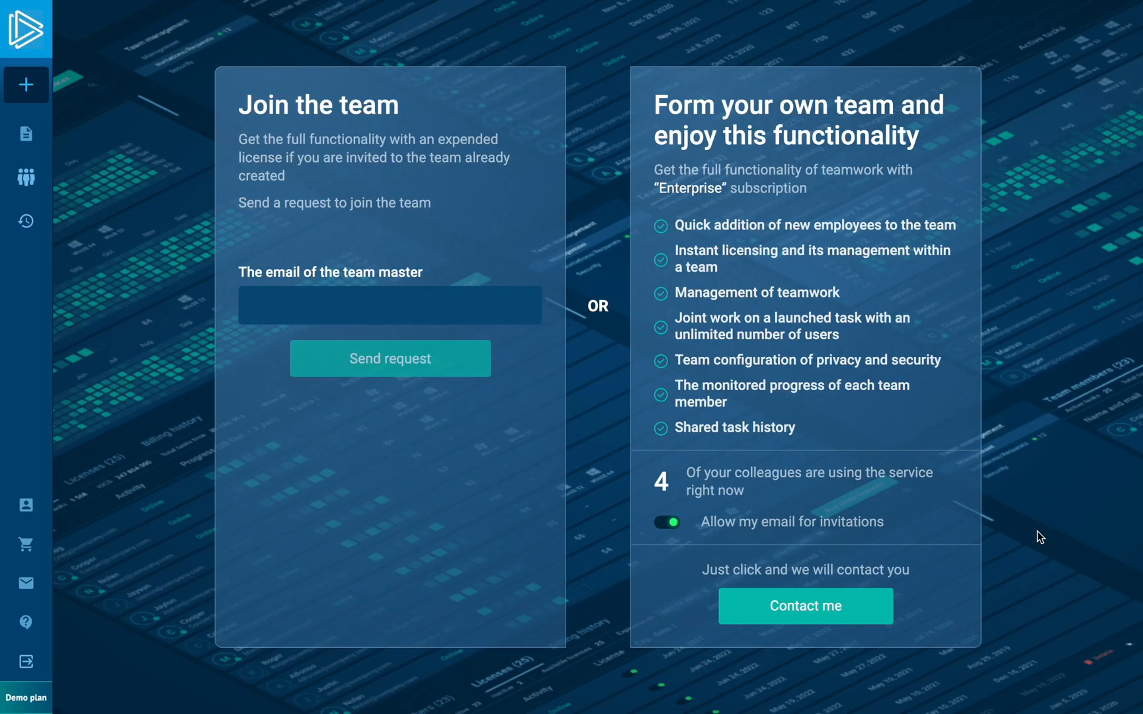
{"action": "mouse_move", "coordinate": [750, 496]}
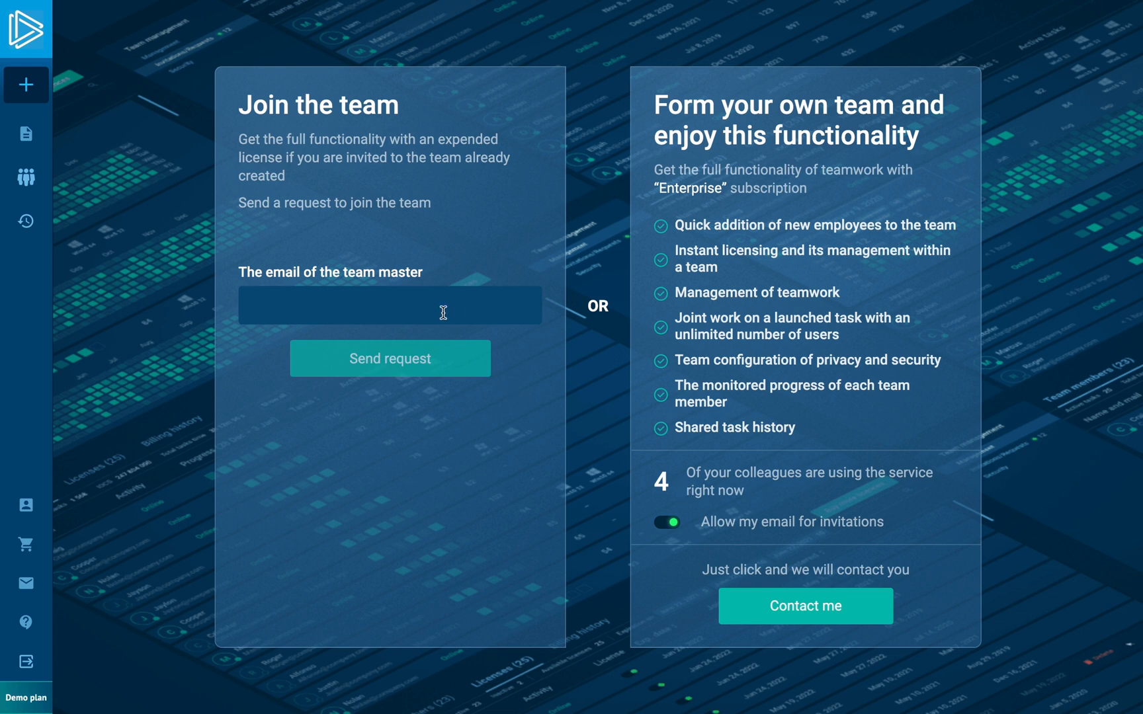
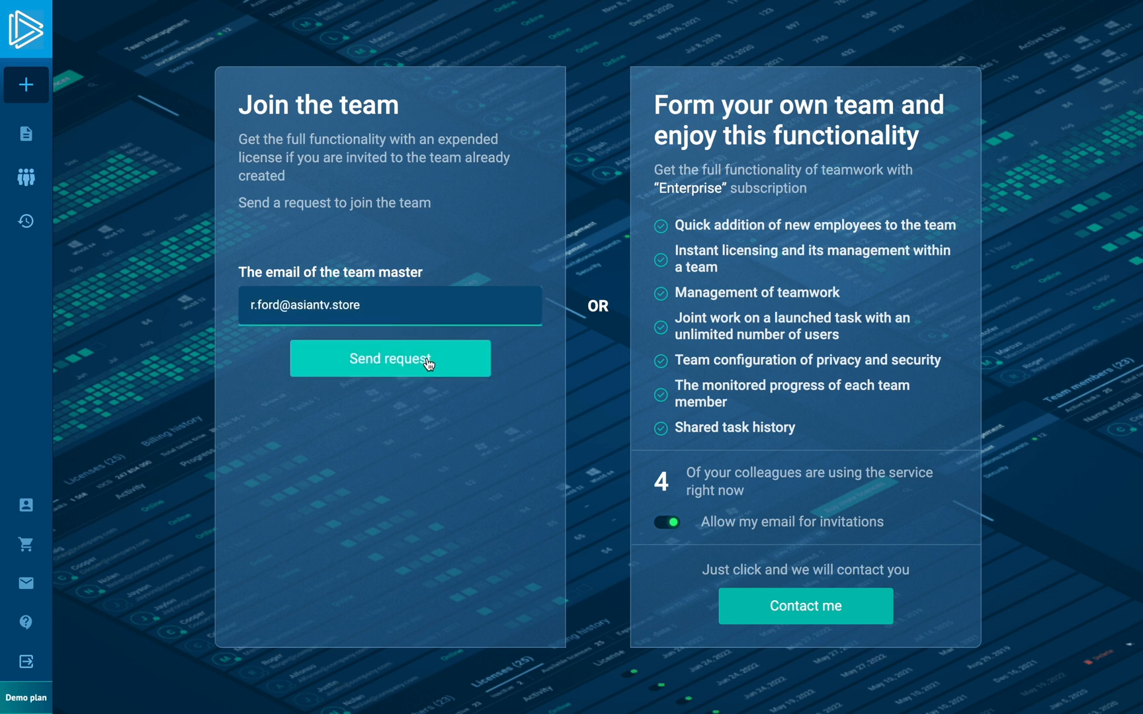
{"action": "left_click", "coordinate": [390, 357]}
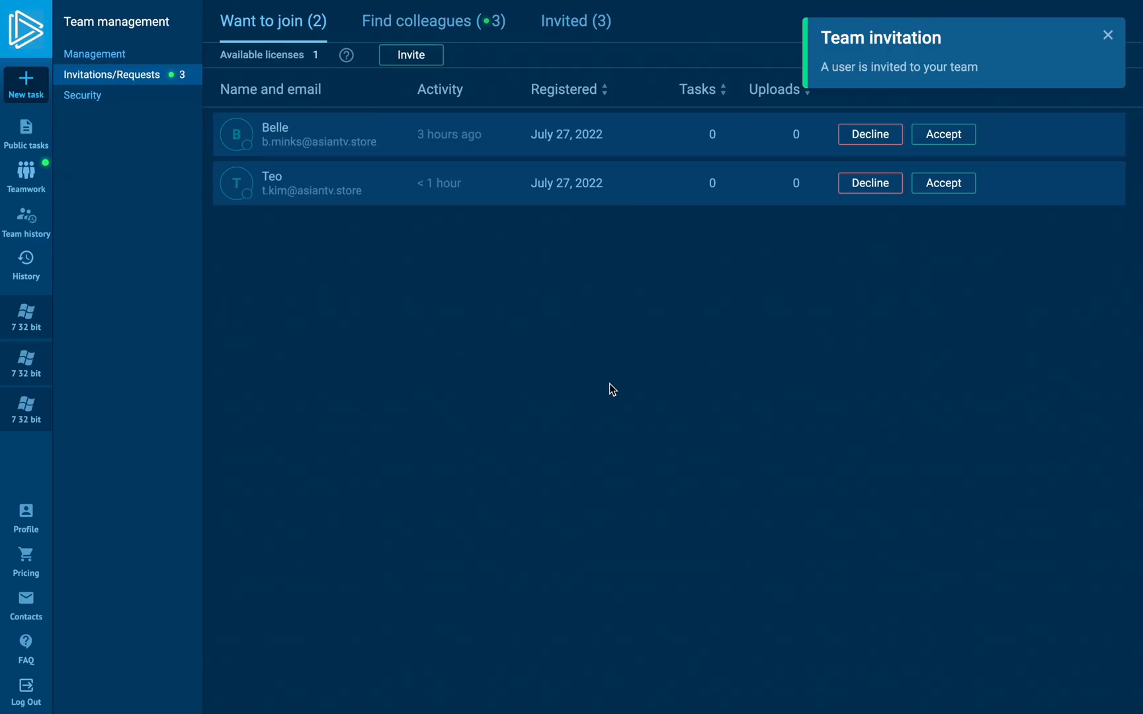
{"action": "mouse_move", "coordinate": [669, 97]}
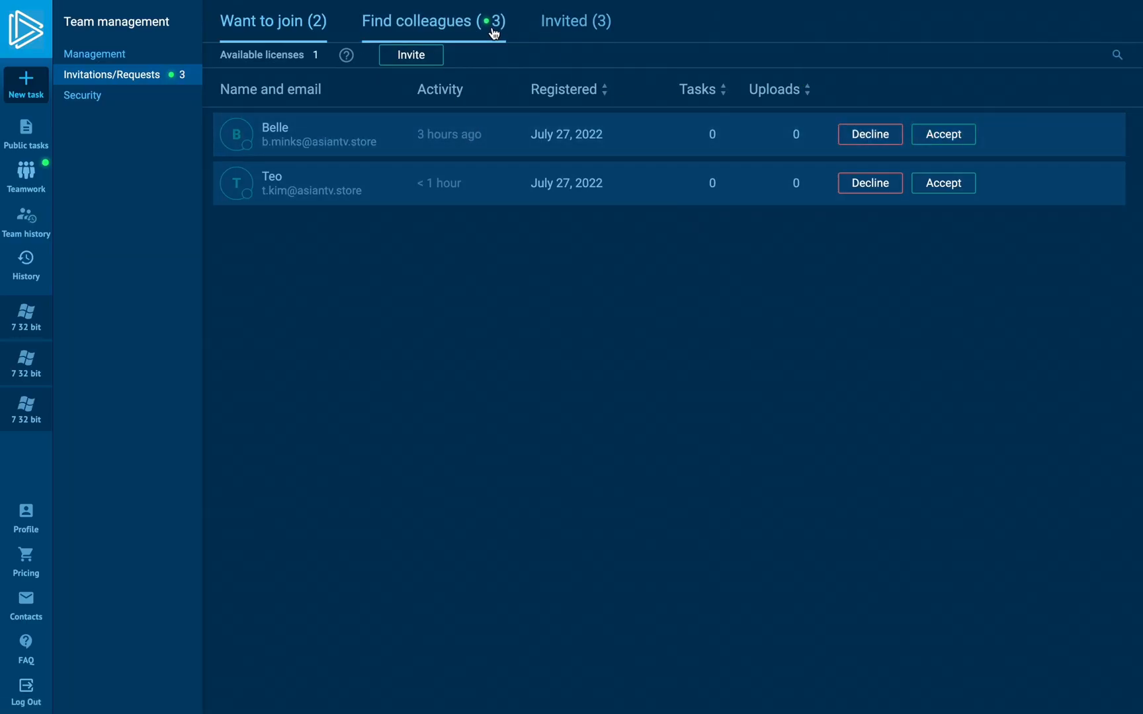
- Invite the first suggested colleague from the Find colleagues list
{"action": "left_click", "coordinate": [416, 20]}
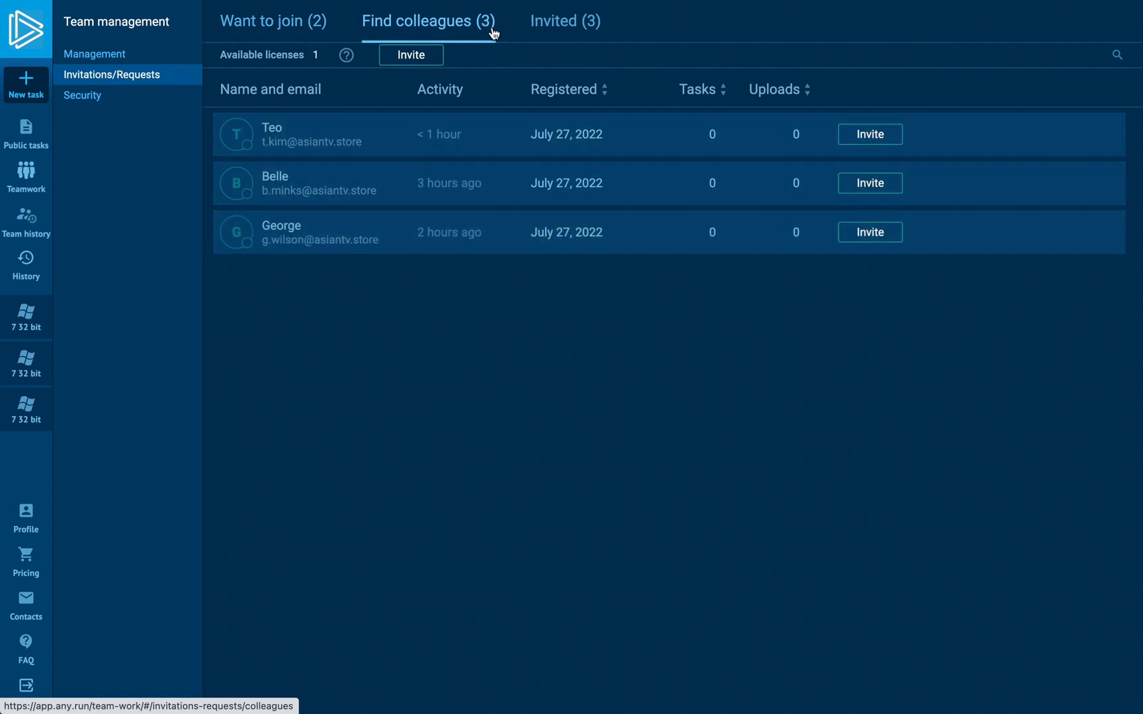
{"action": "mouse_move", "coordinate": [567, 183]}
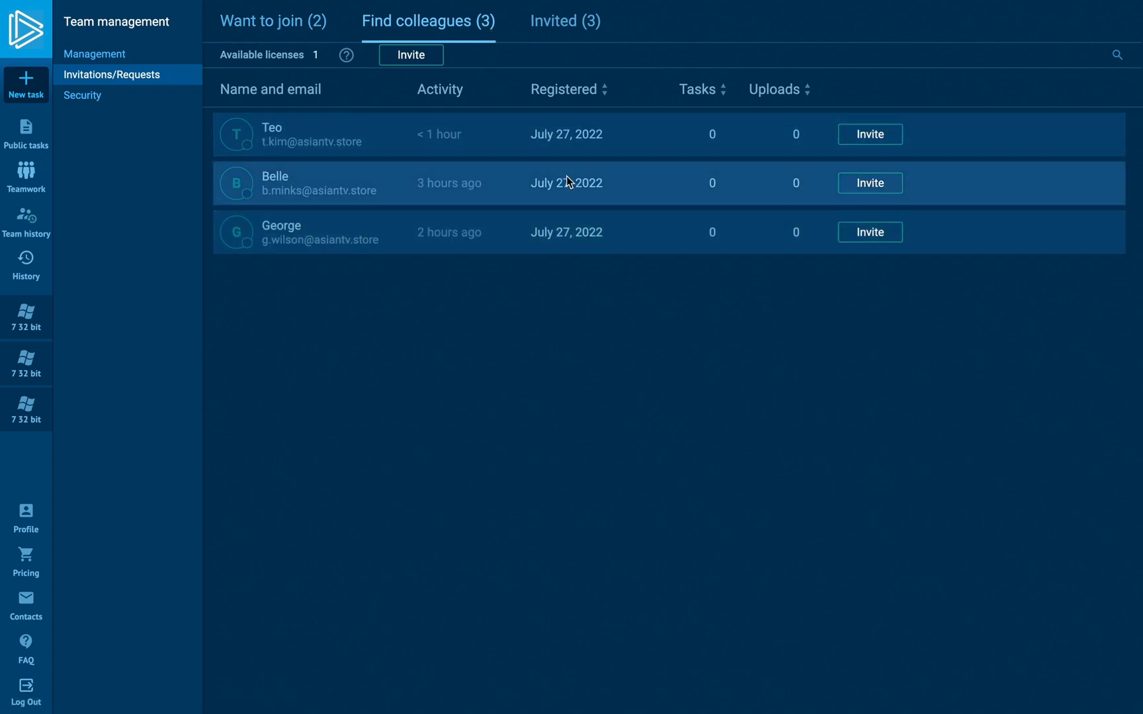
{"action": "mouse_move", "coordinate": [598, 298]}
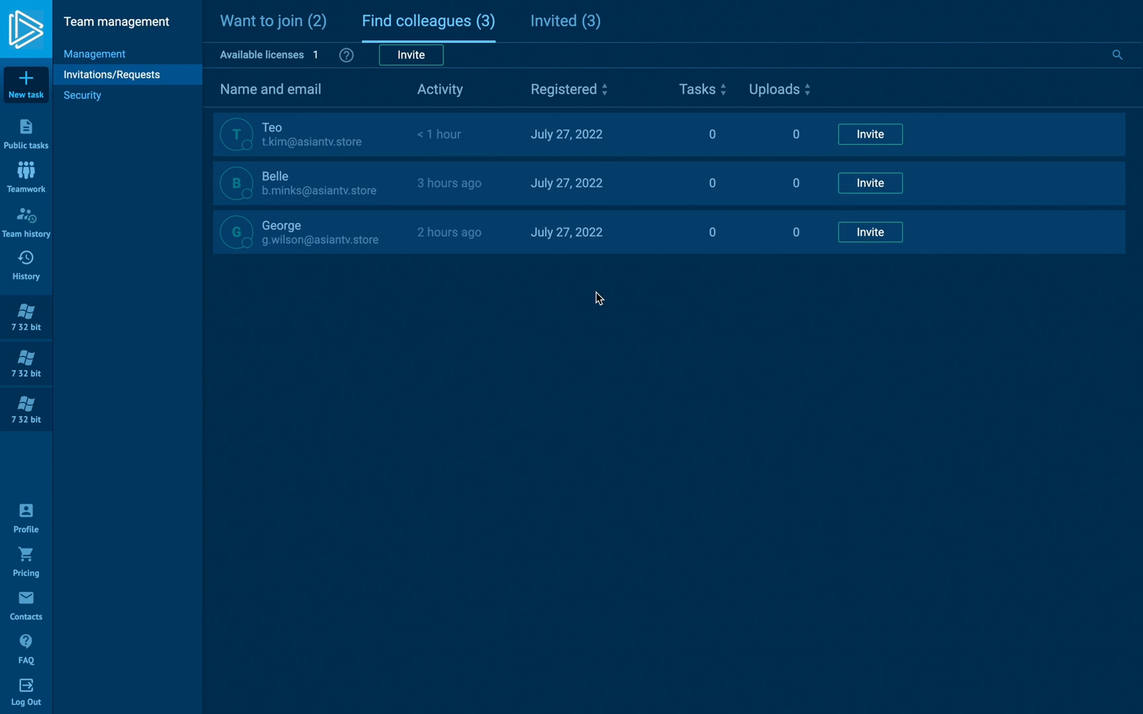
{"action": "mouse_move", "coordinate": [584, 231]}
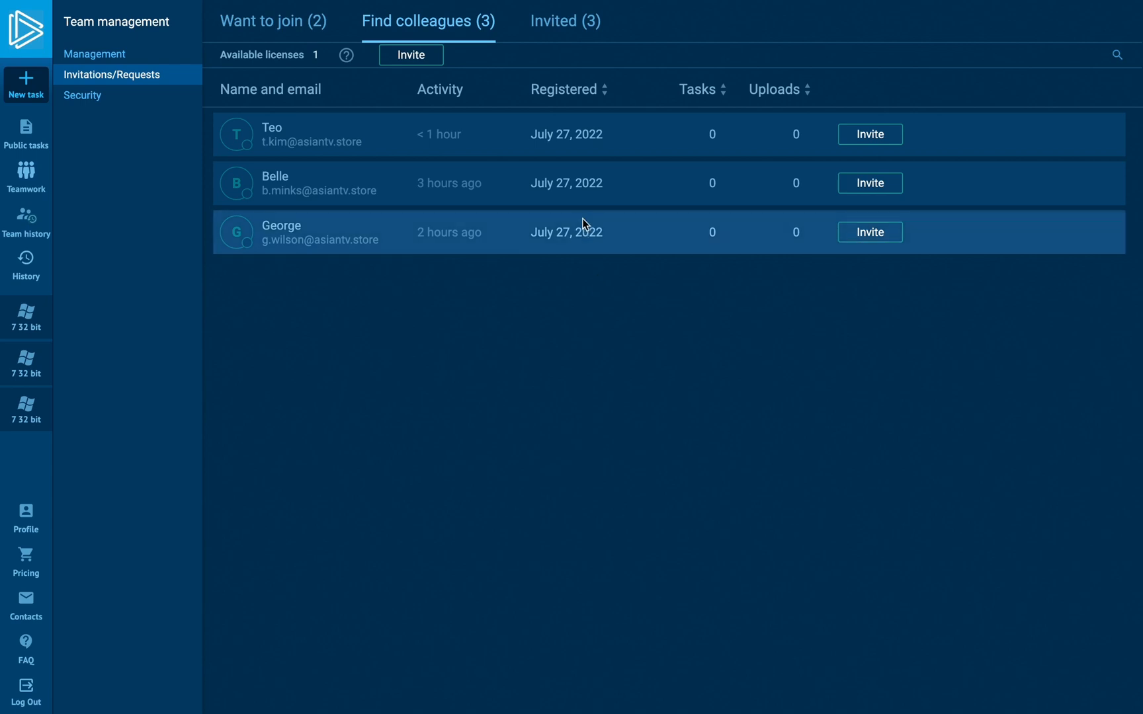
{"action": "mouse_move", "coordinate": [714, 69]}
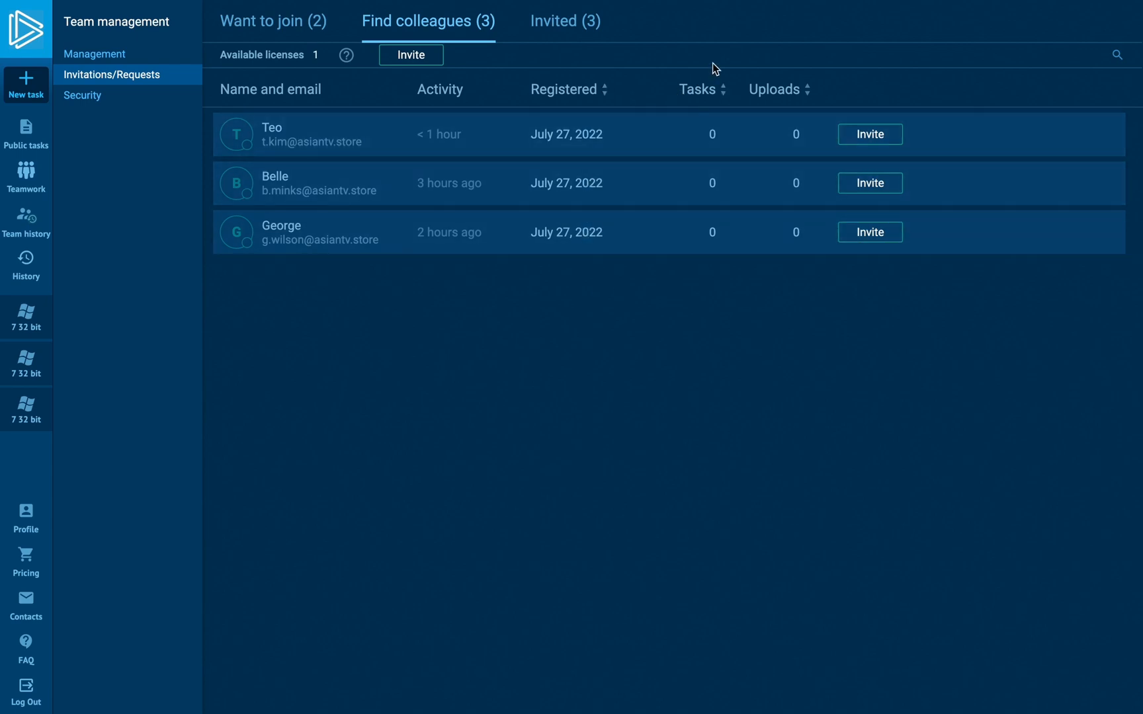
{"action": "mouse_move", "coordinate": [869, 134]}
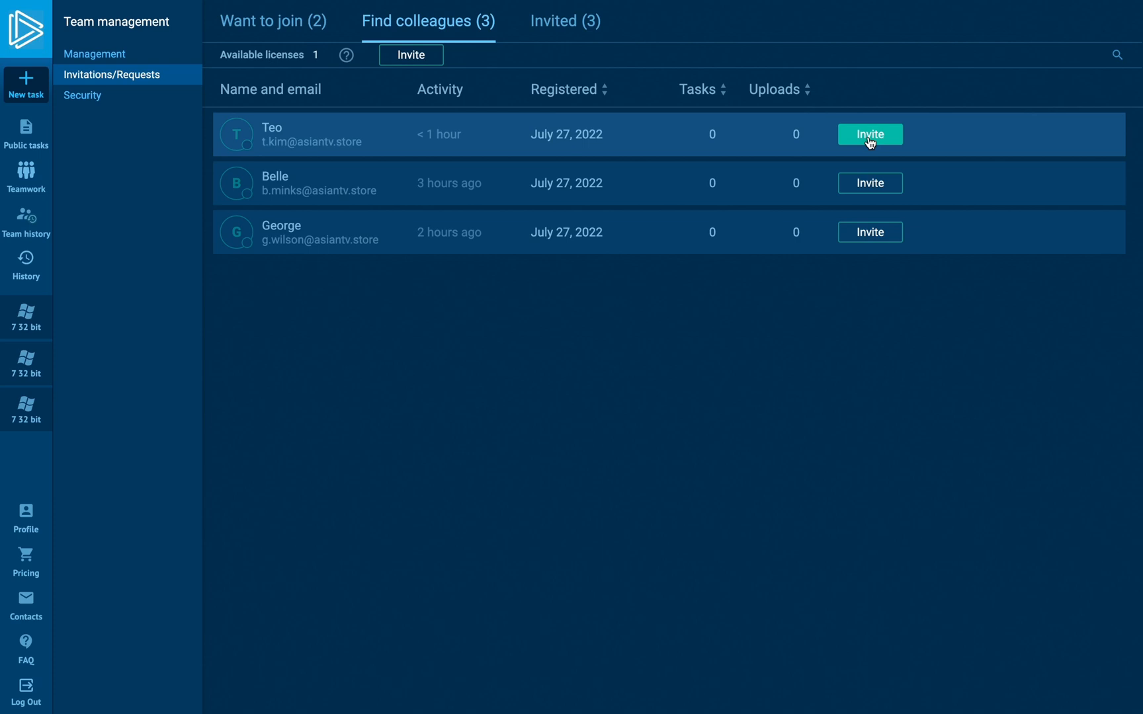
{"action": "left_click", "coordinate": [869, 134]}
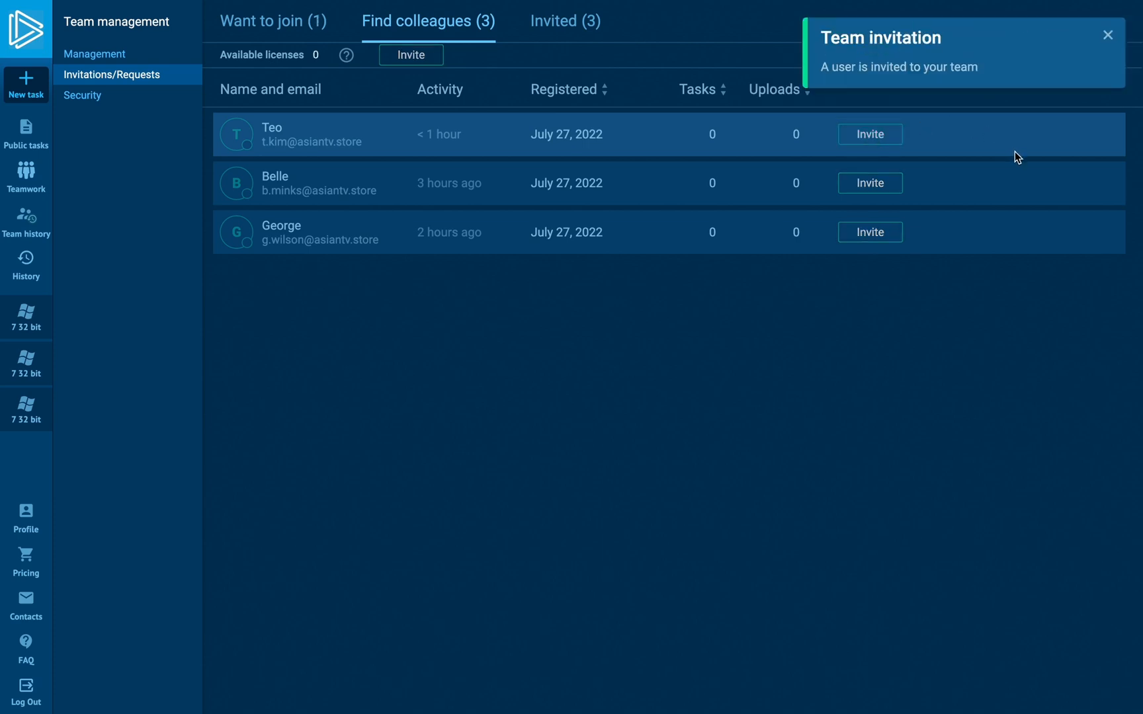
{"action": "mouse_move", "coordinate": [347, 57]}
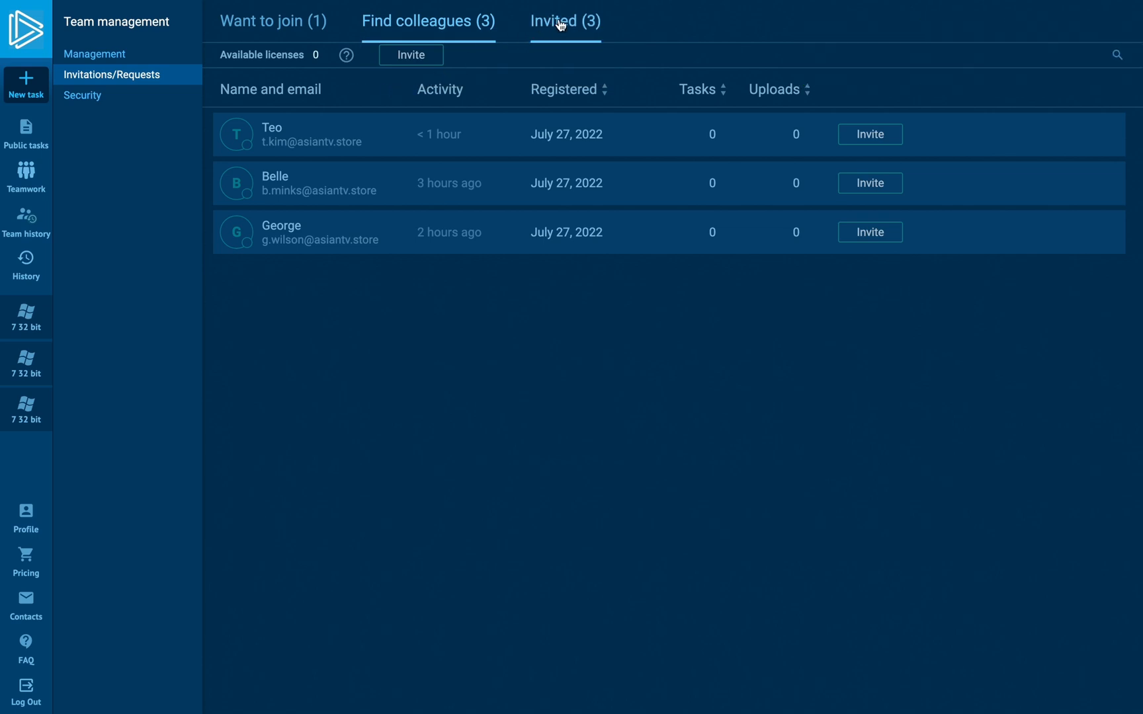
- Check the Invited tab's pending invitations, then open the team's Security settings
{"action": "left_click", "coordinate": [564, 21]}
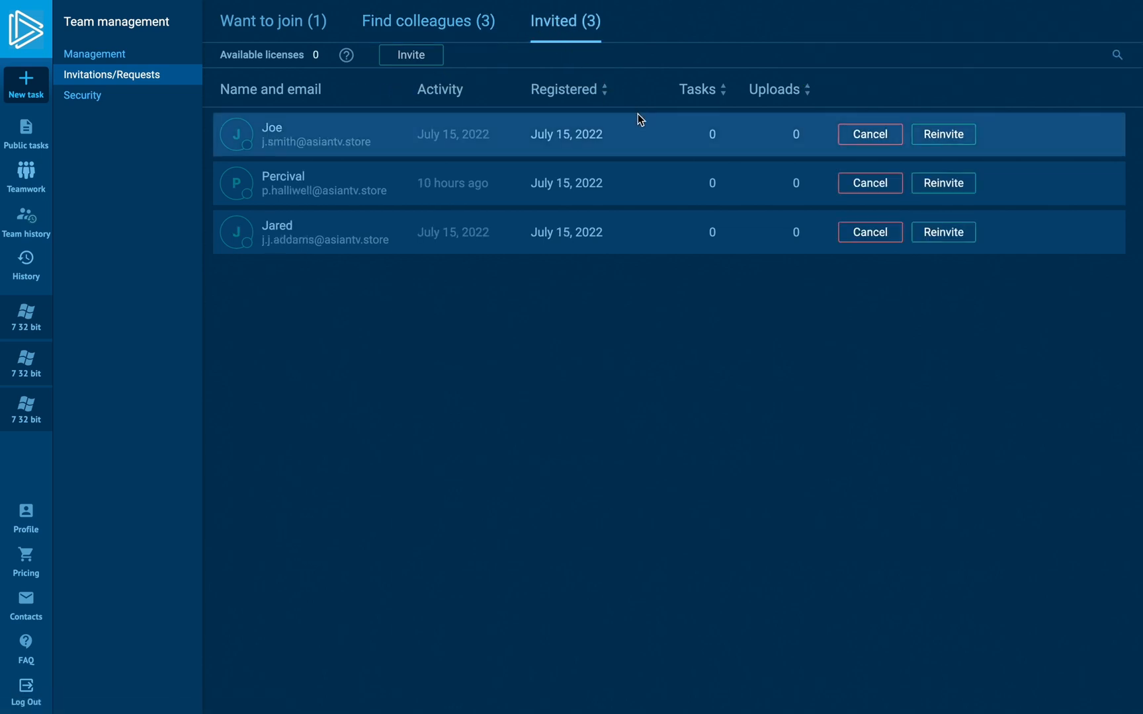
{"action": "mouse_move", "coordinate": [838, 270]}
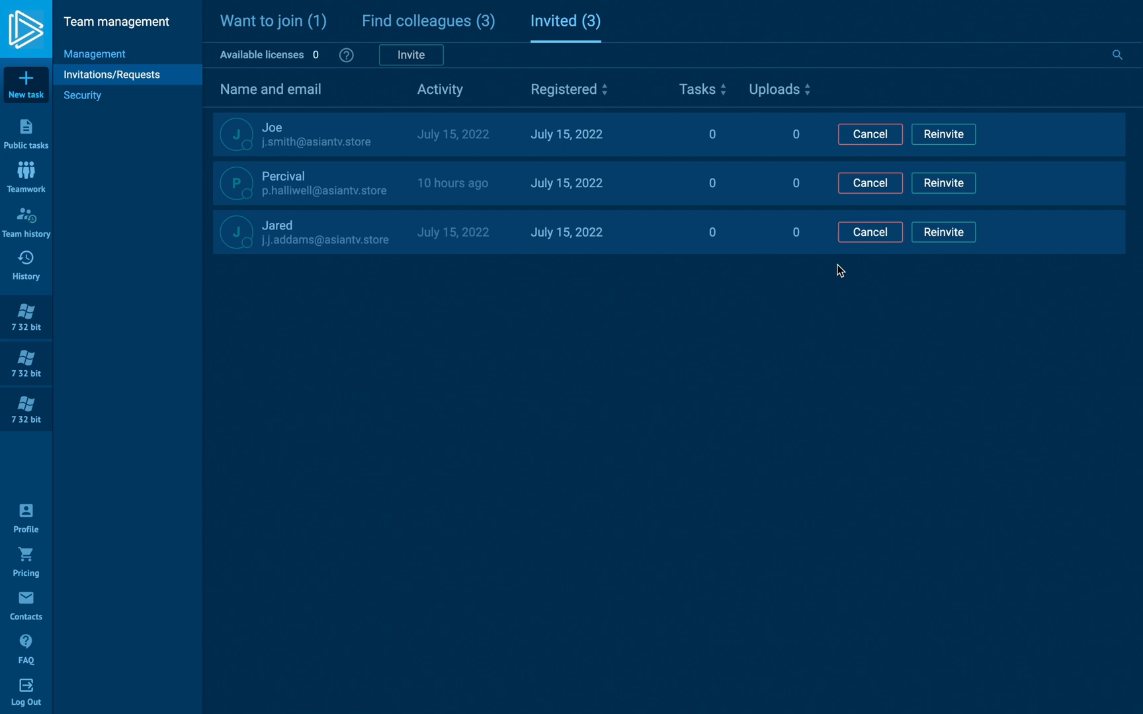
{"action": "mouse_move", "coordinate": [942, 134]}
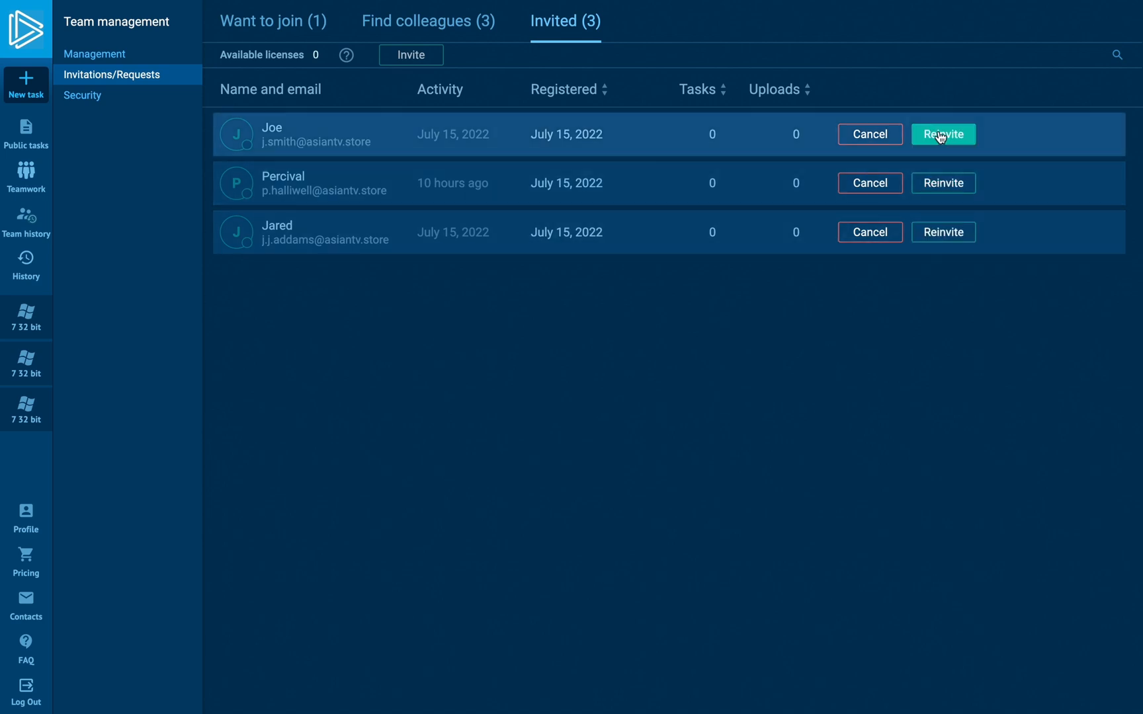
{"action": "mouse_move", "coordinate": [869, 232]}
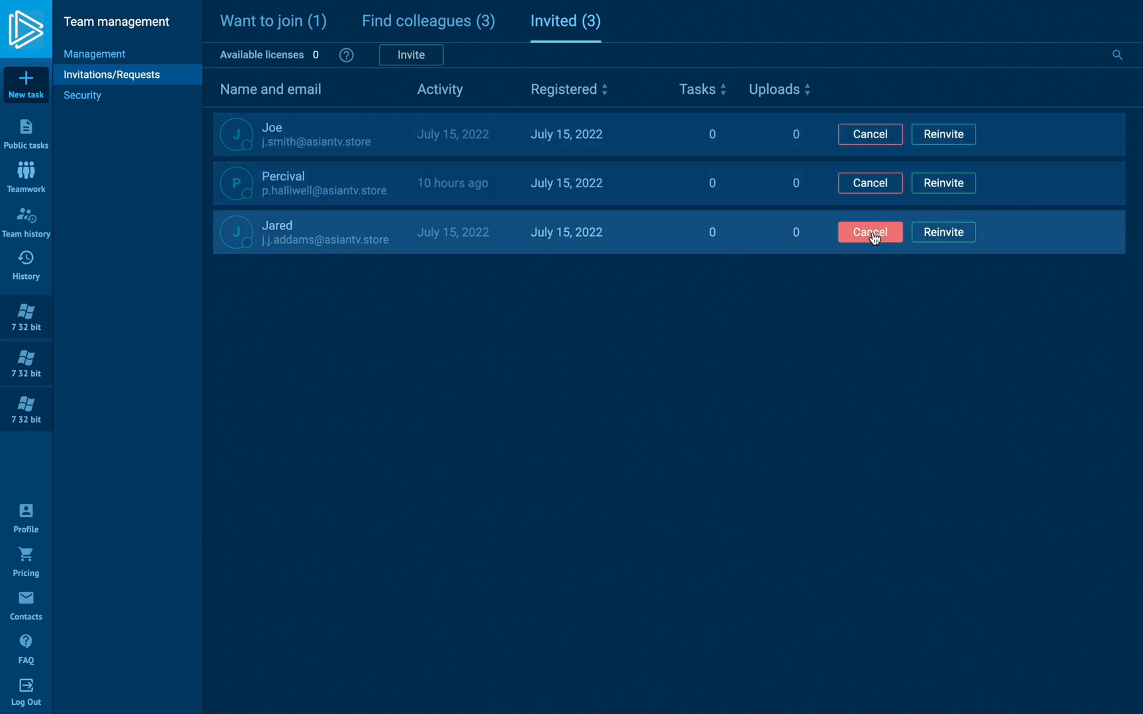
{"action": "left_click", "coordinate": [82, 95]}
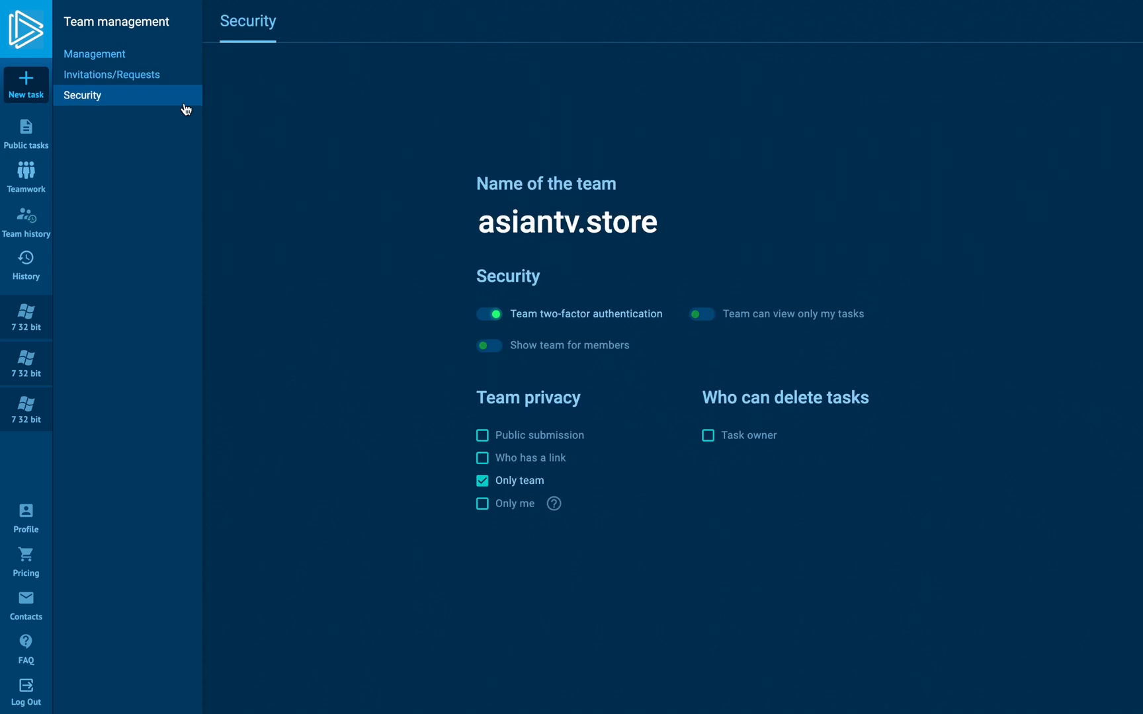
{"action": "mouse_move", "coordinate": [730, 147]}
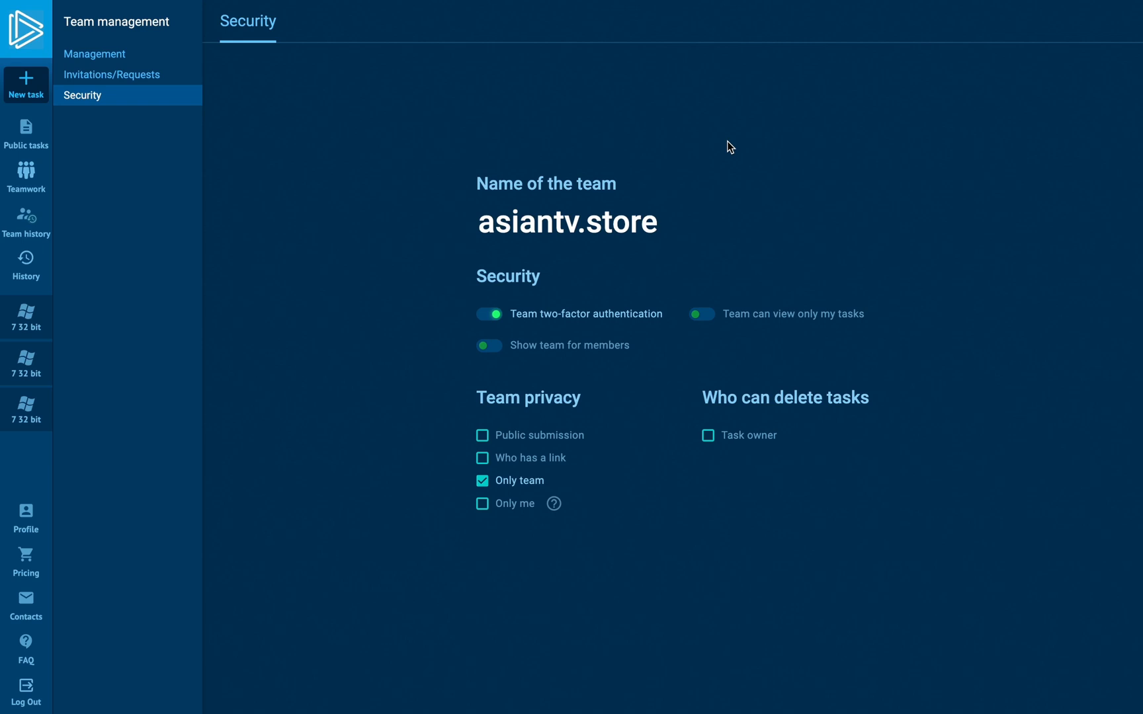
- Put the team name 'asiantv.store' into edit mode
{"action": "left_click", "coordinate": [565, 221]}
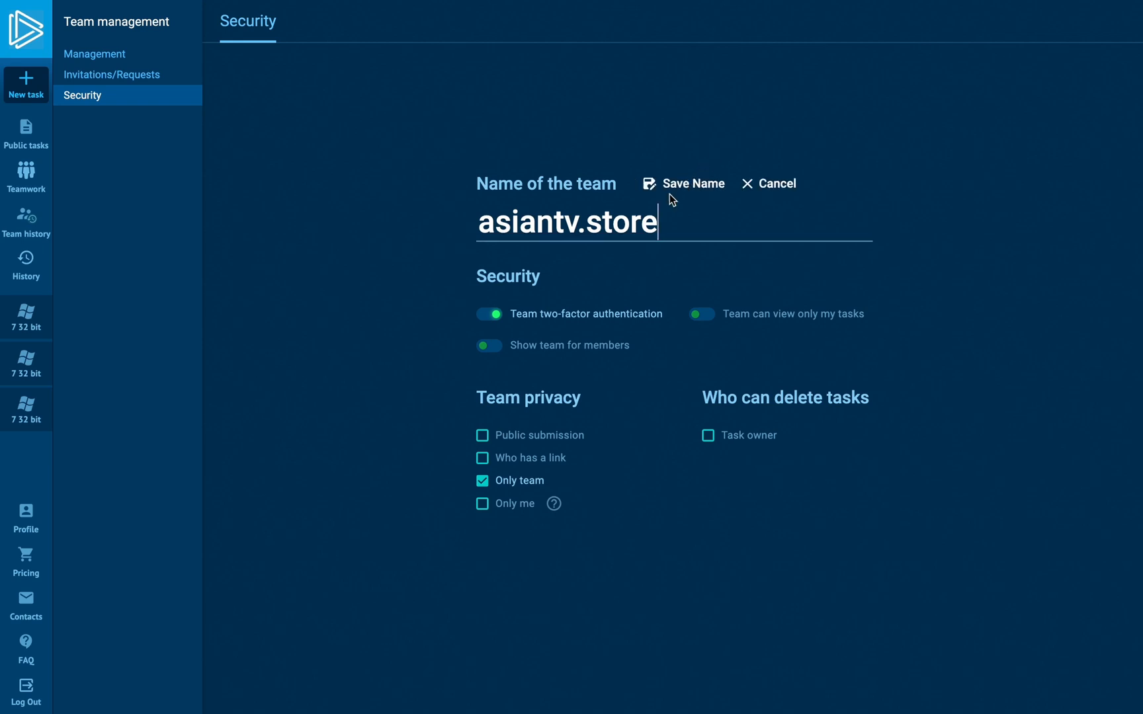
{"action": "mouse_move", "coordinate": [514, 314]}
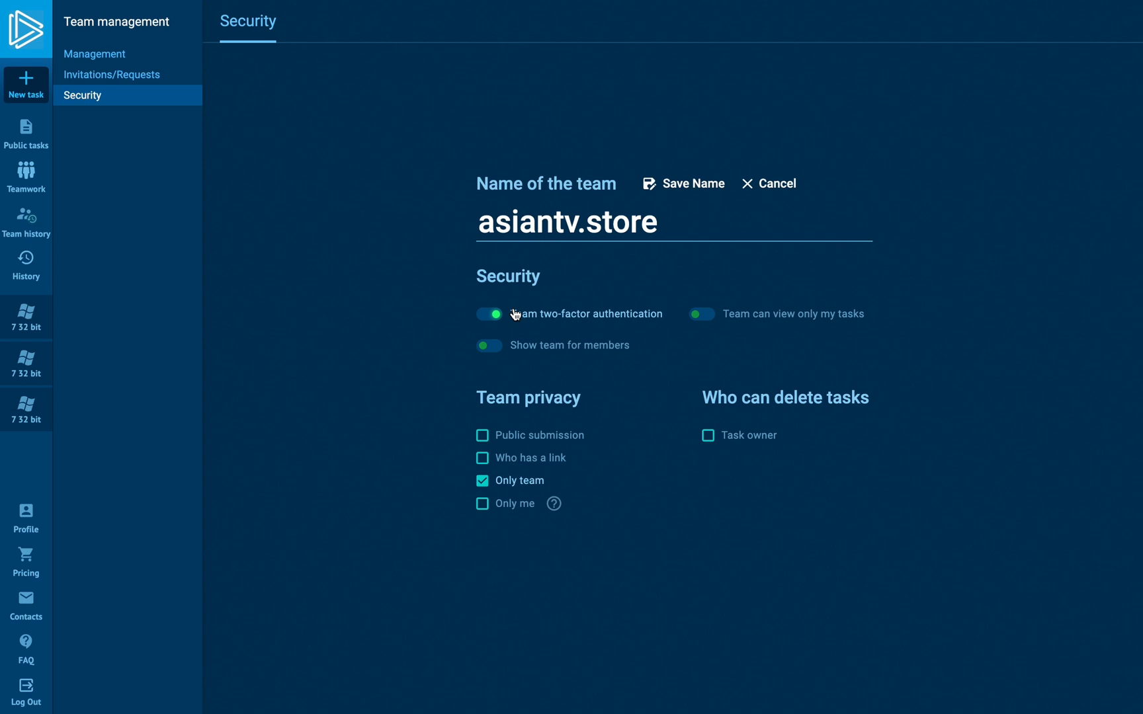
{"action": "mouse_move", "coordinate": [520, 348]}
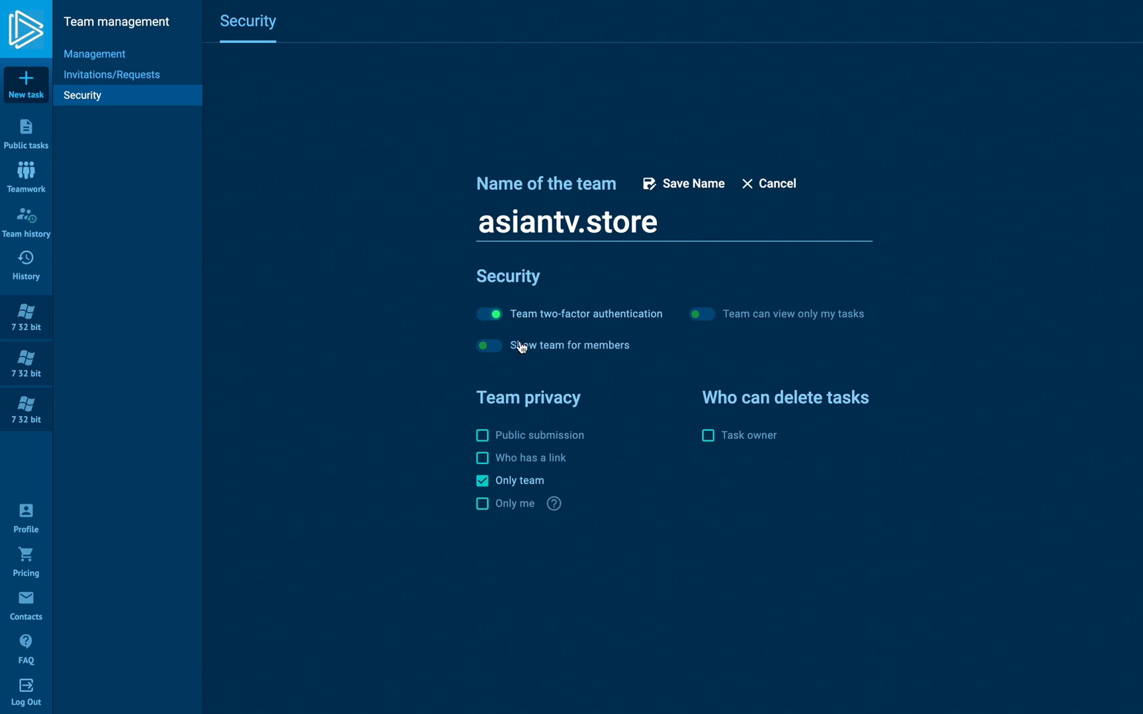
{"action": "mouse_move", "coordinate": [690, 326]}
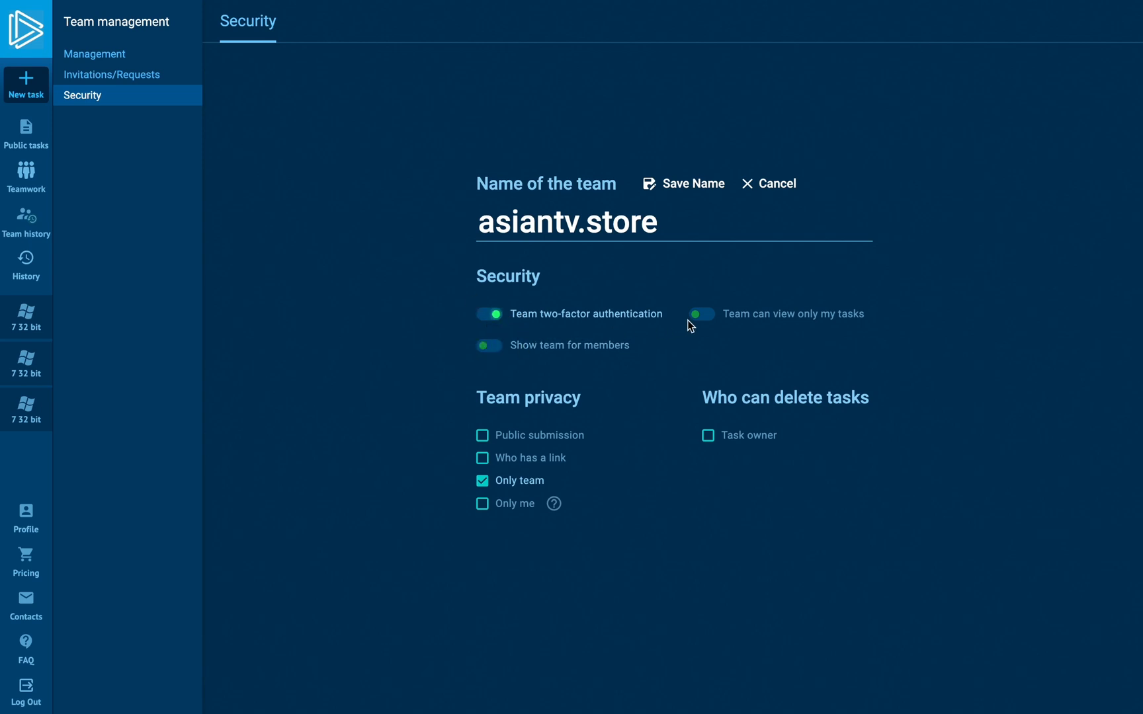
{"action": "mouse_move", "coordinate": [702, 318]}
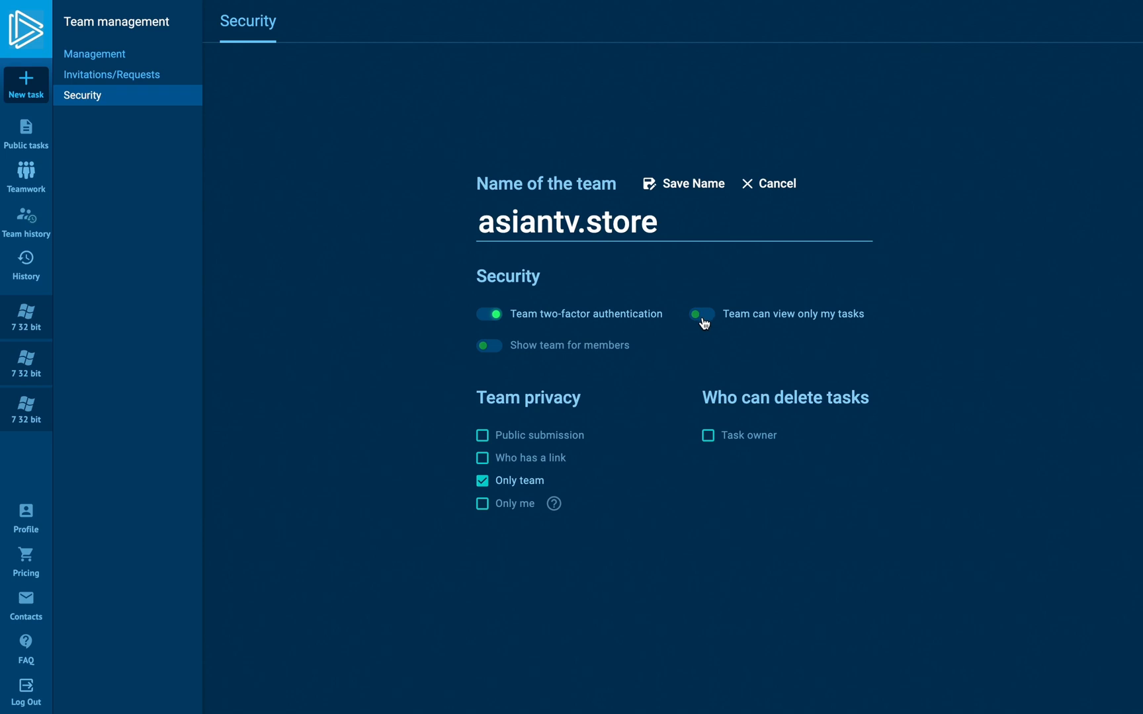
{"action": "mouse_move", "coordinate": [707, 444]}
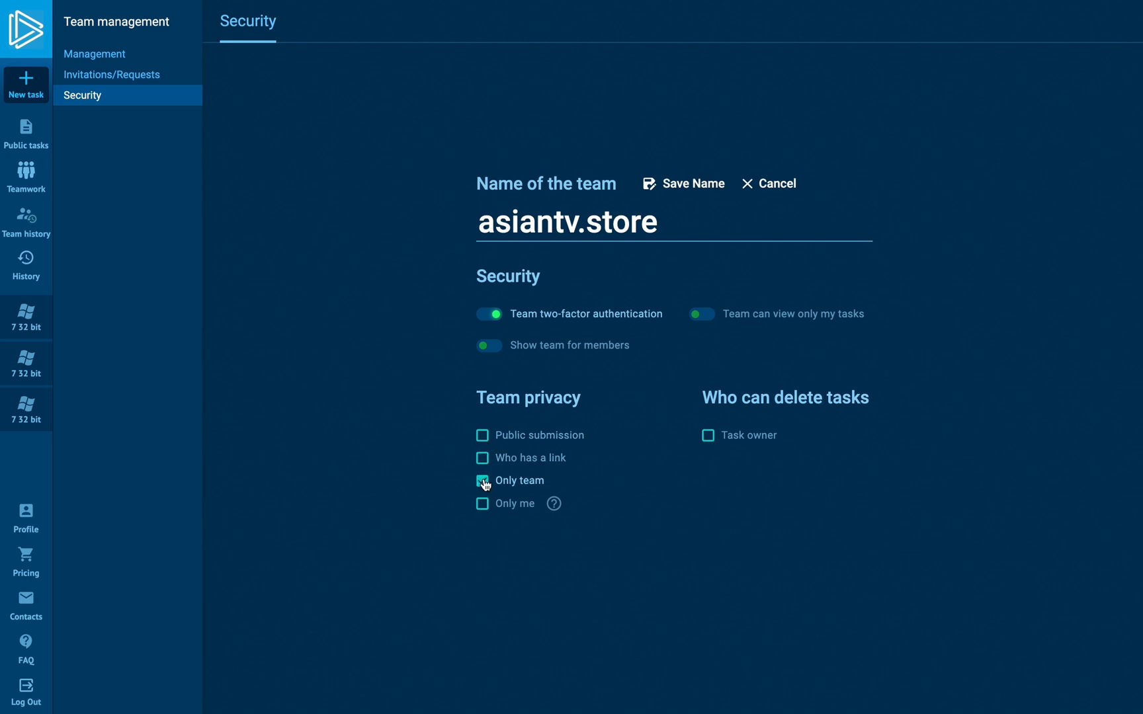
- Replace the team name 'asiantv.store' with 'Thank you for watching!' and save
{"action": "left_click", "coordinate": [481, 480]}
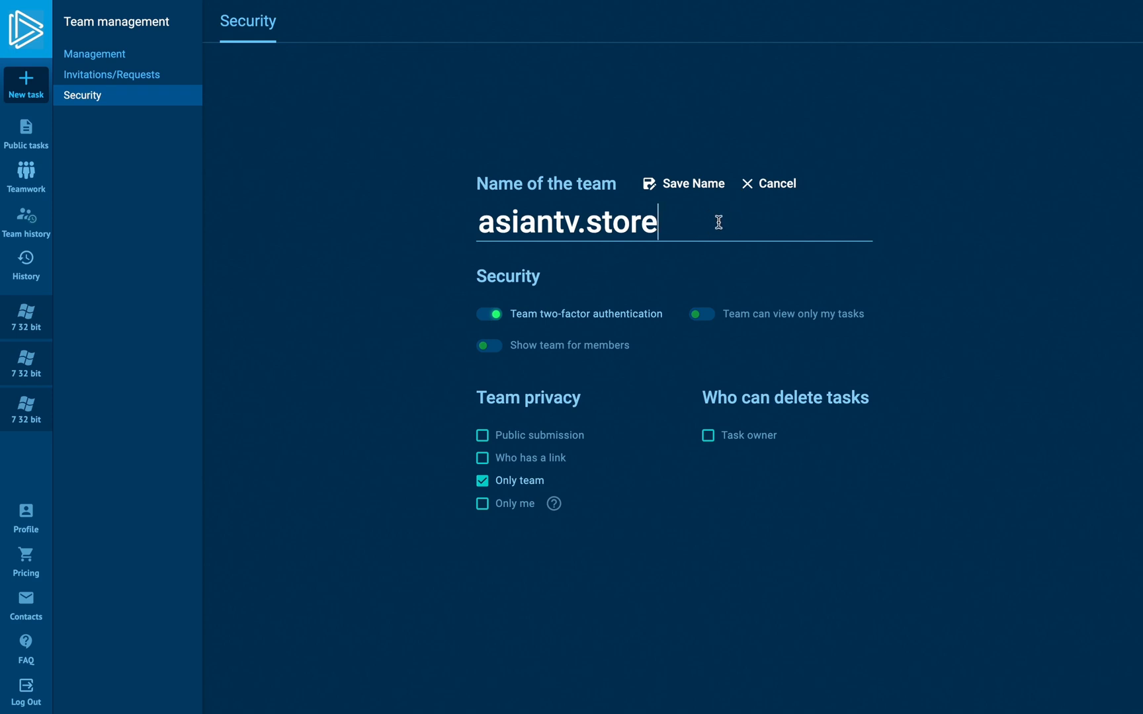
{"action": "type", "text": "Tha"}
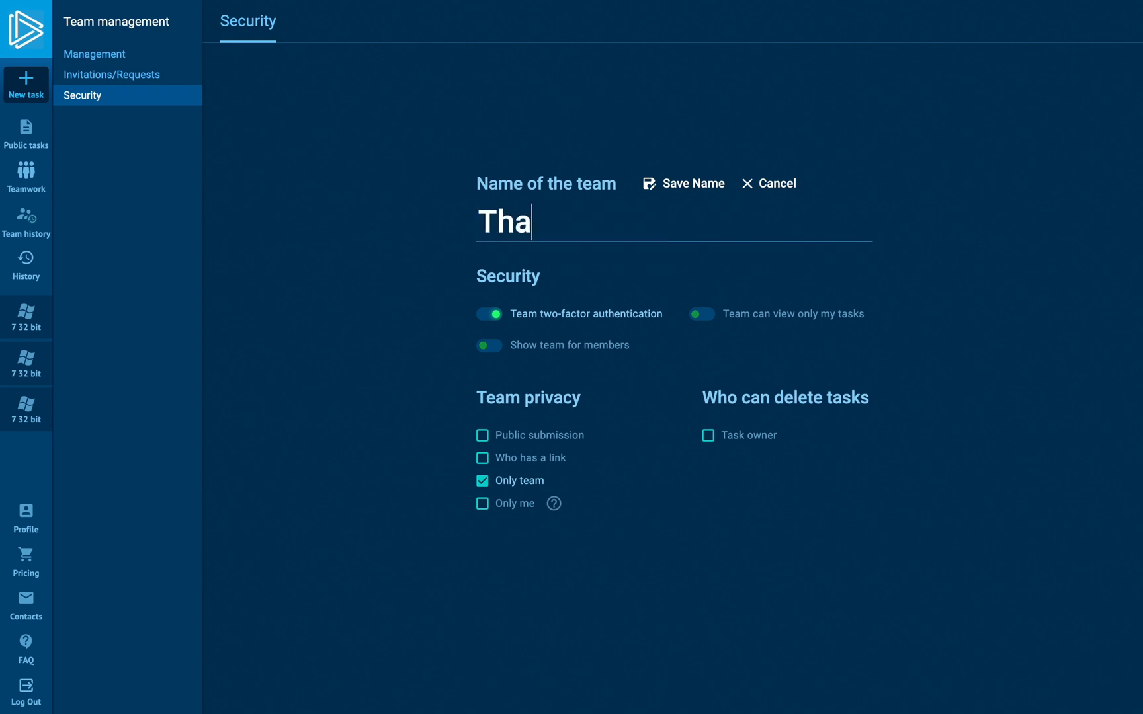
{"action": "type", "text": "nk you"}
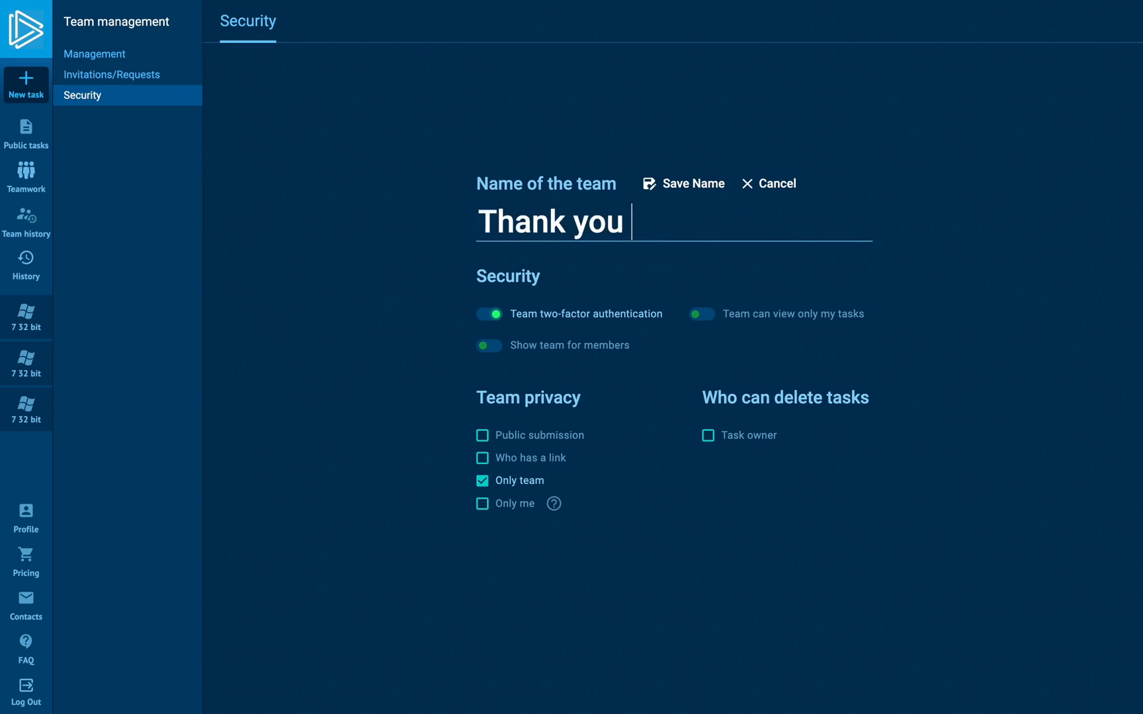
{"action": "type", "text": "for watch"}
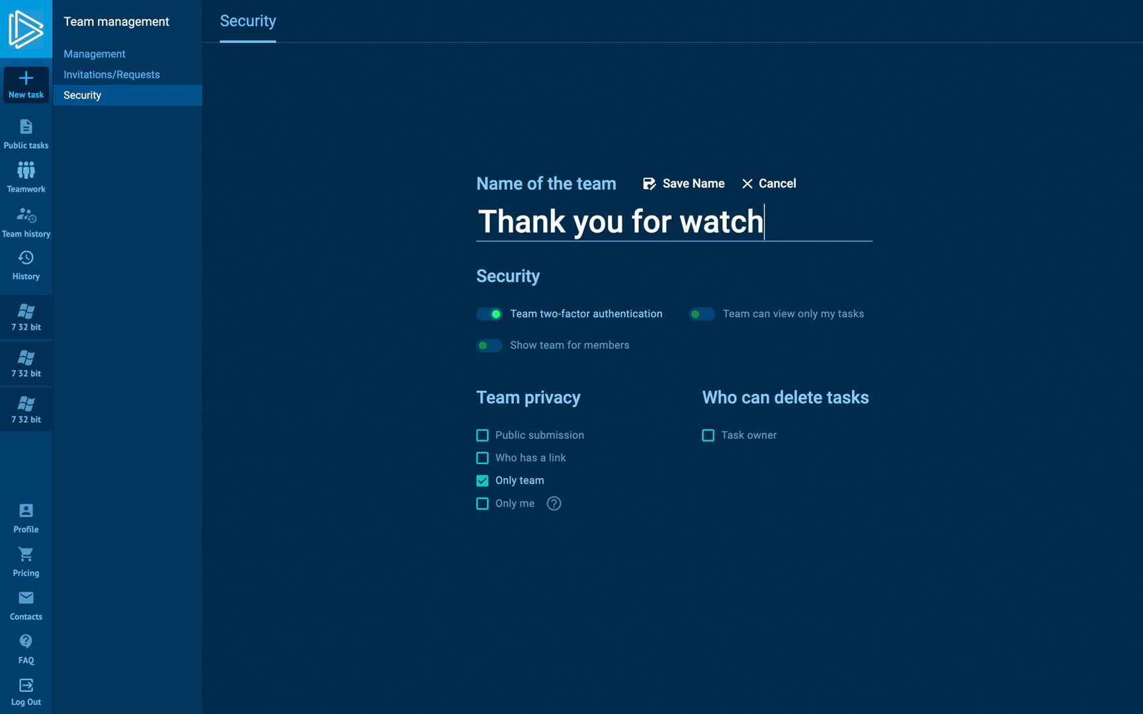
{"action": "type", "text": "ing!"}
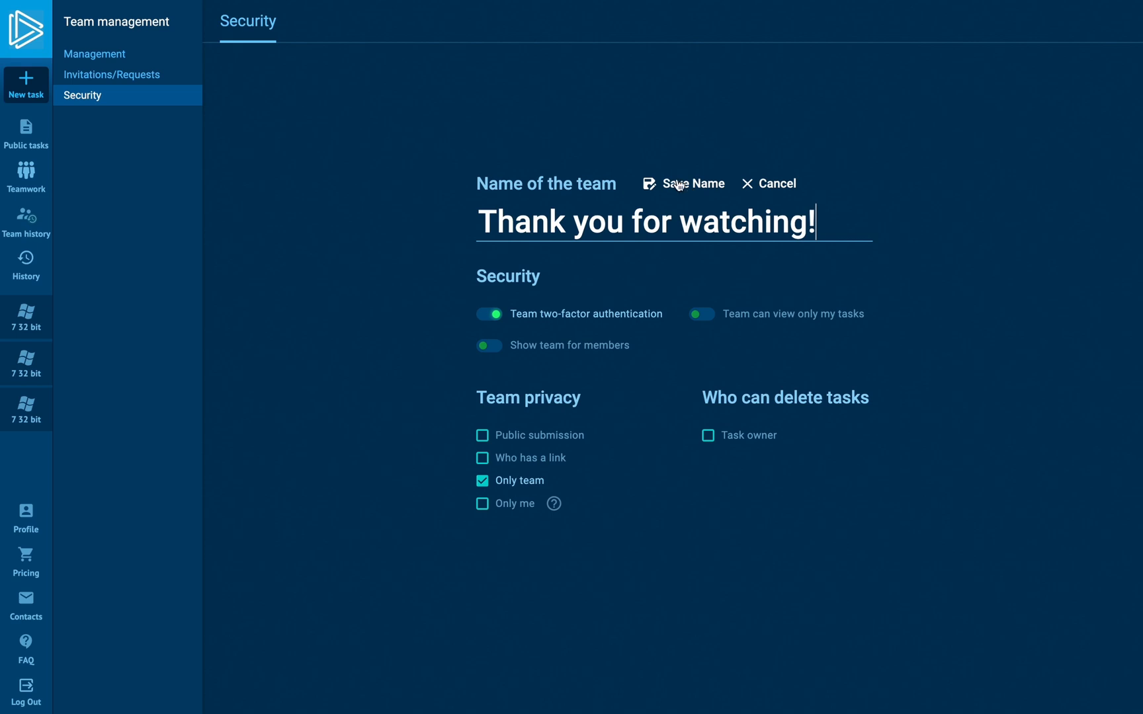
{"action": "left_click", "coordinate": [691, 183]}
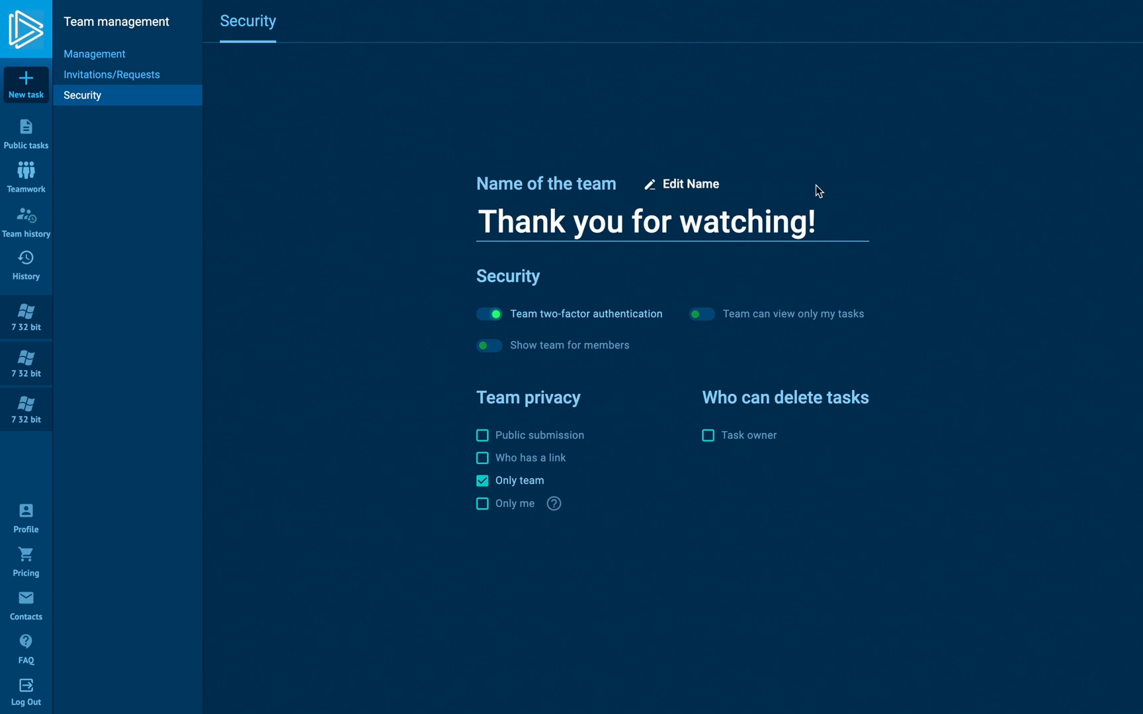